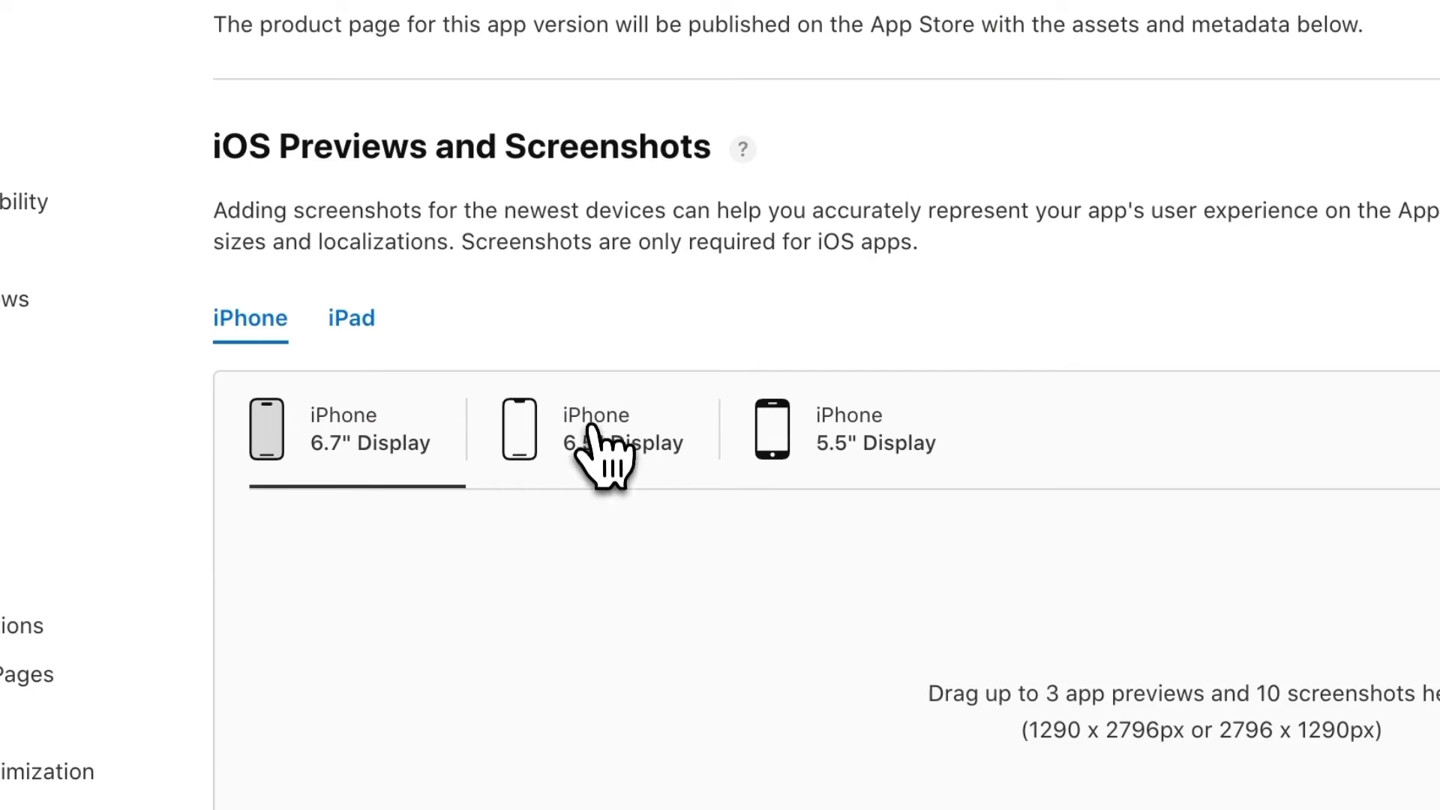
# Compare iPhone display screenshot dimensions, then view the iPad Pro (6th Gen) 12.9" requirements.
pyautogui.click(593, 432)
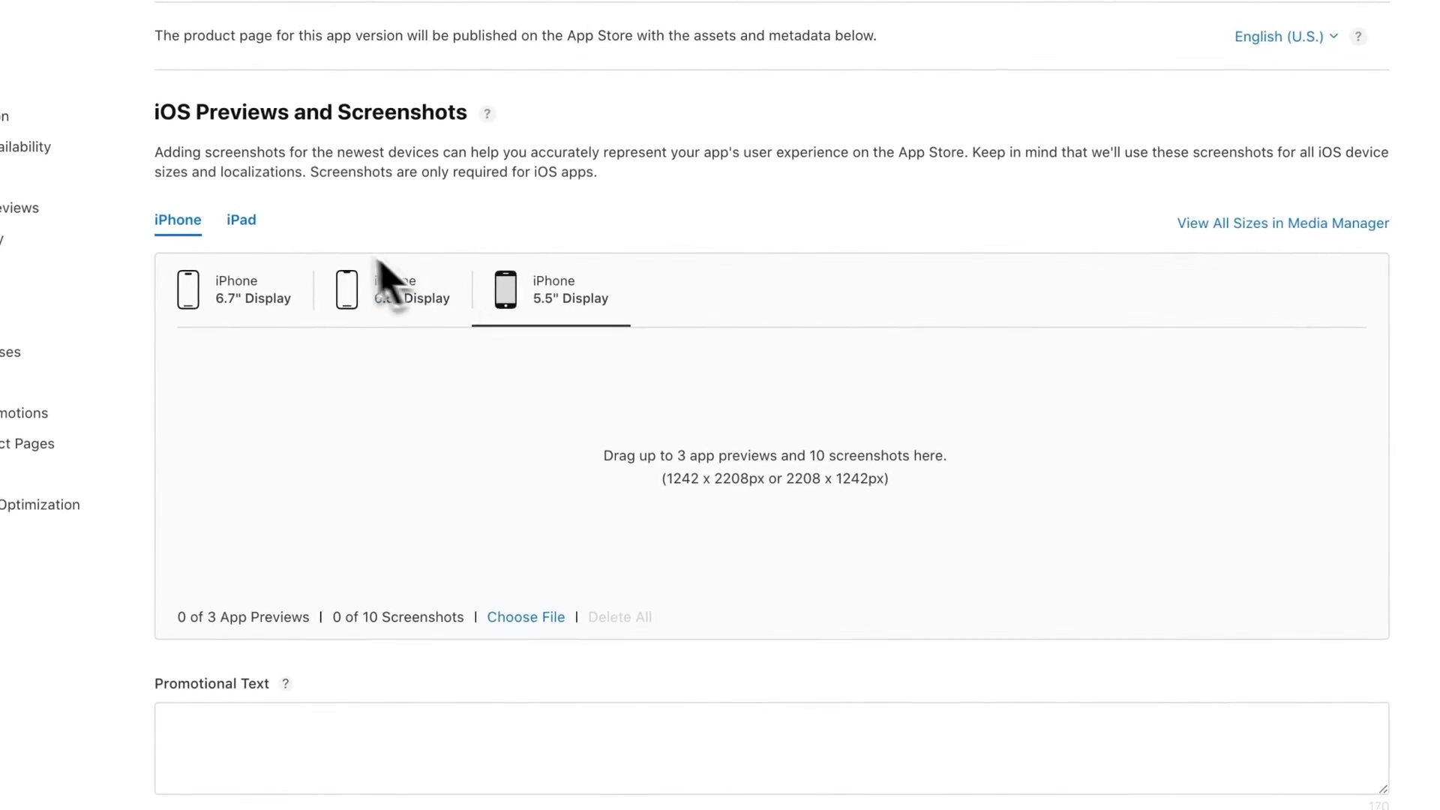
pyautogui.click(240, 220)
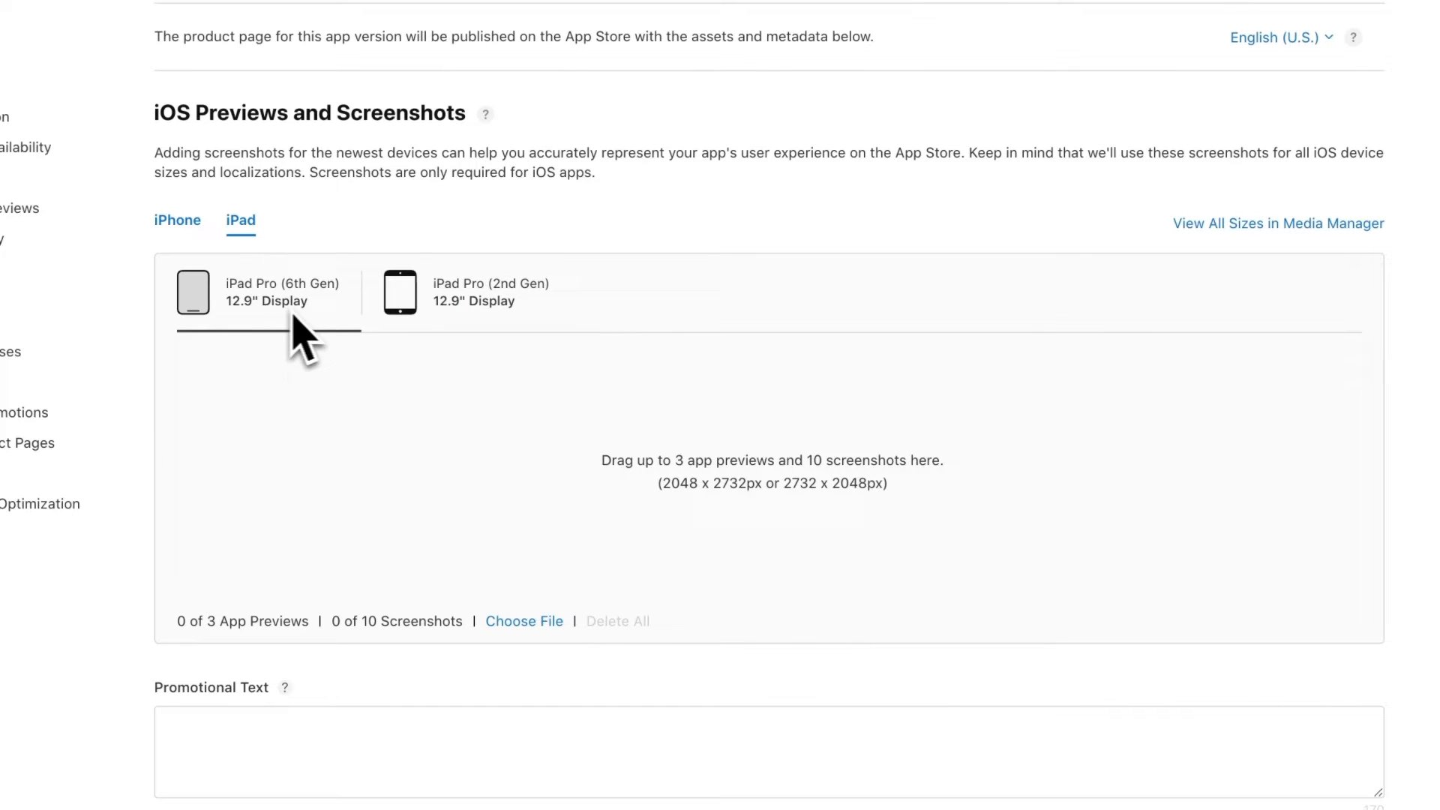
pyautogui.click(466, 292)
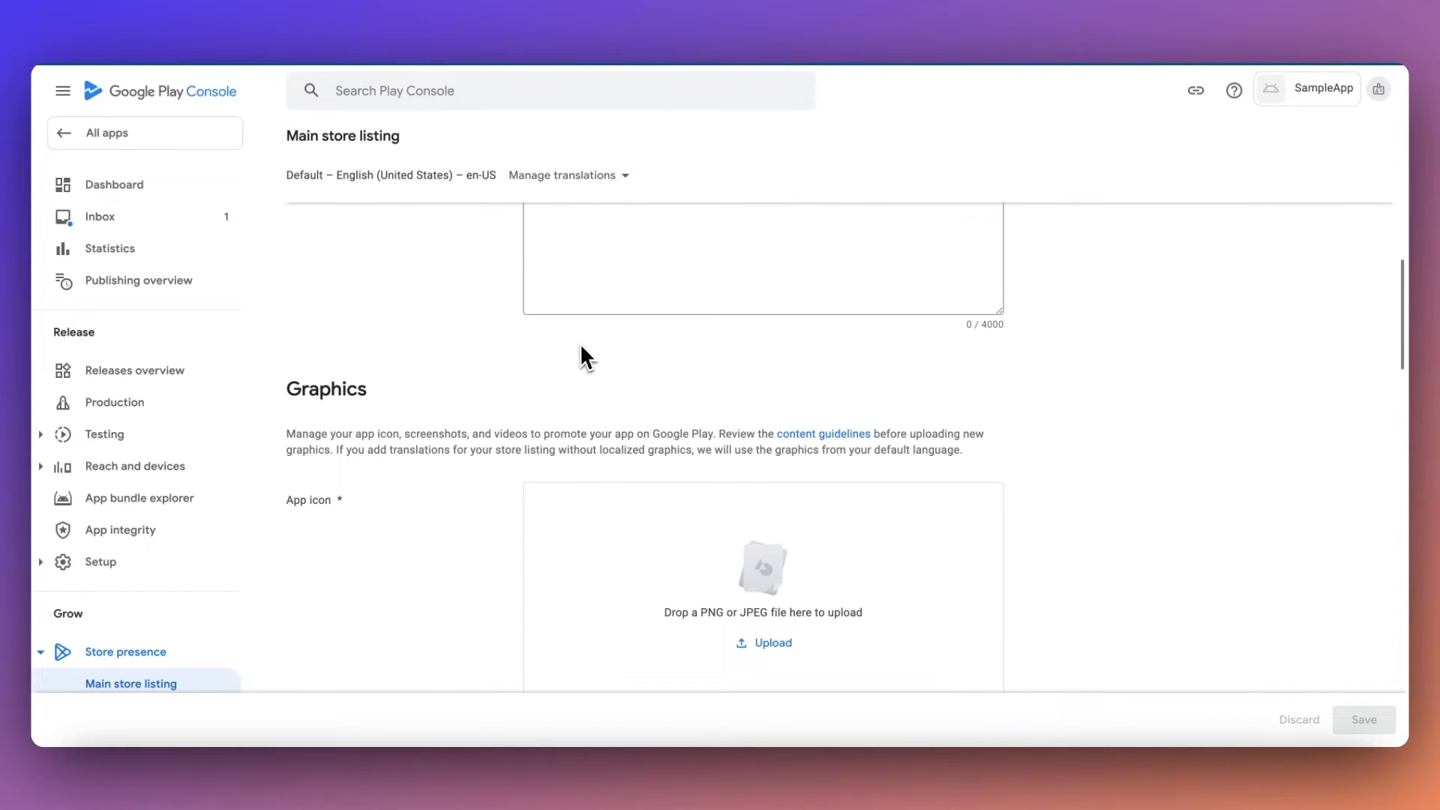
# Scroll the Main store listing down to the Phone screenshots upload requirements.
pyautogui.scroll(-3)
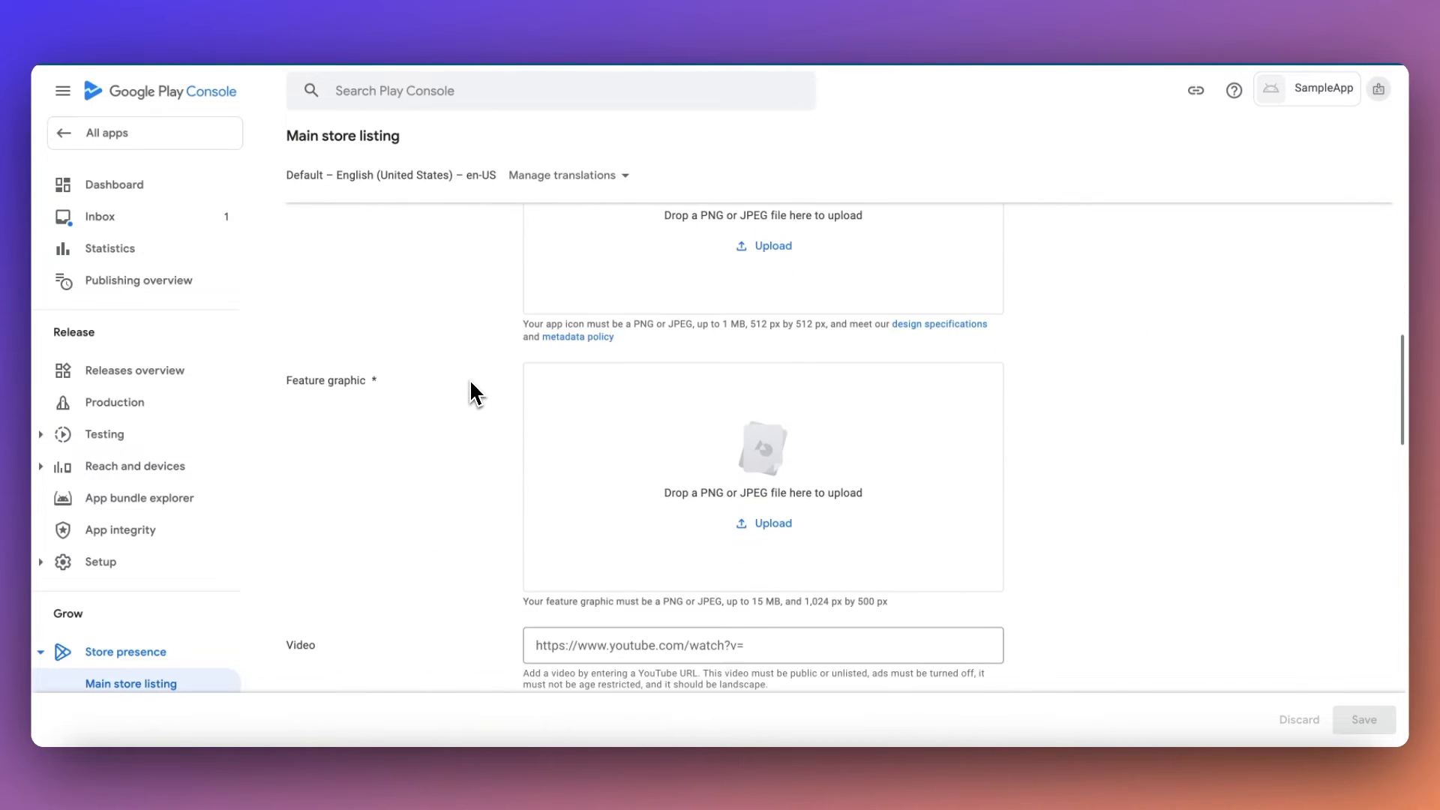
pyautogui.scroll(-3)
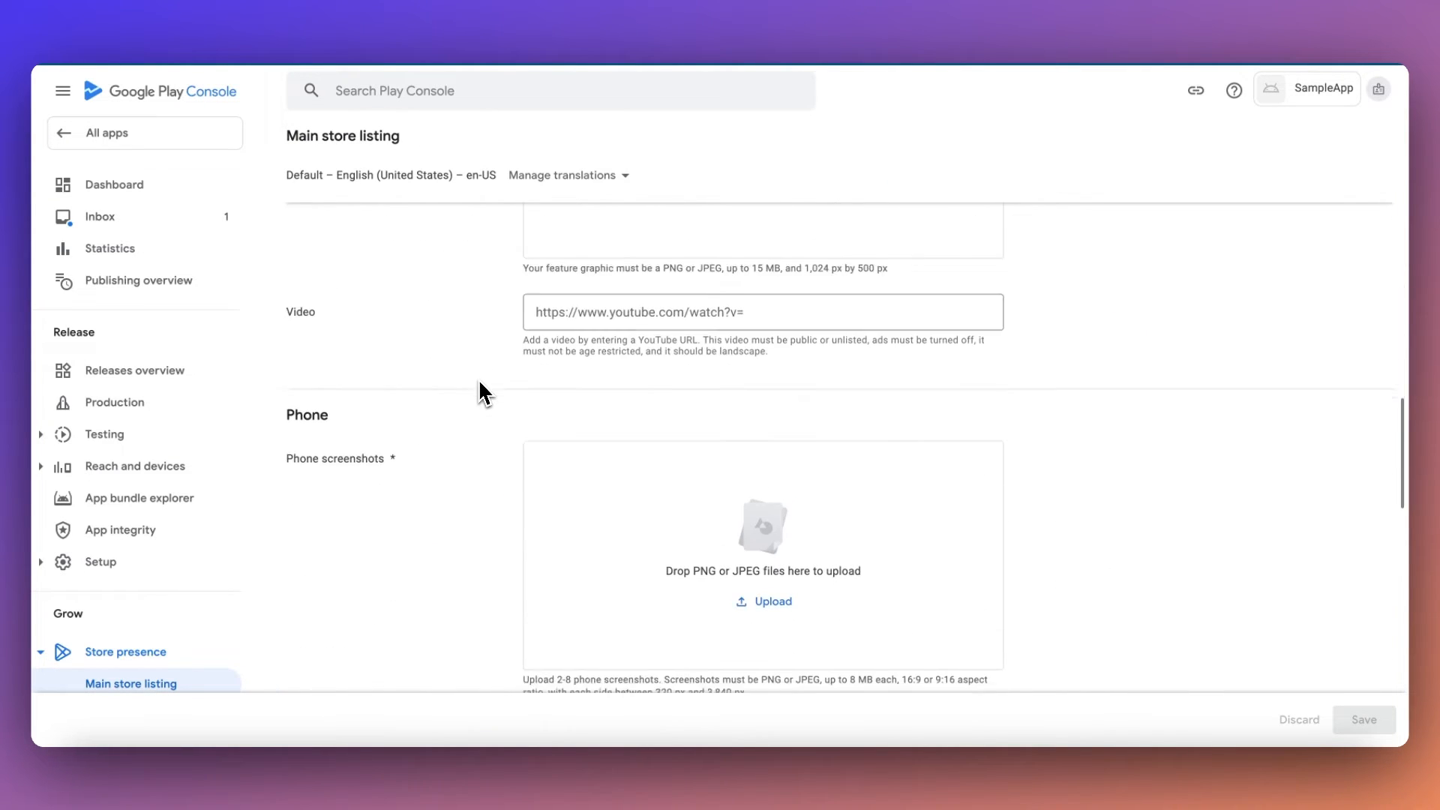
pyautogui.scroll(-3)
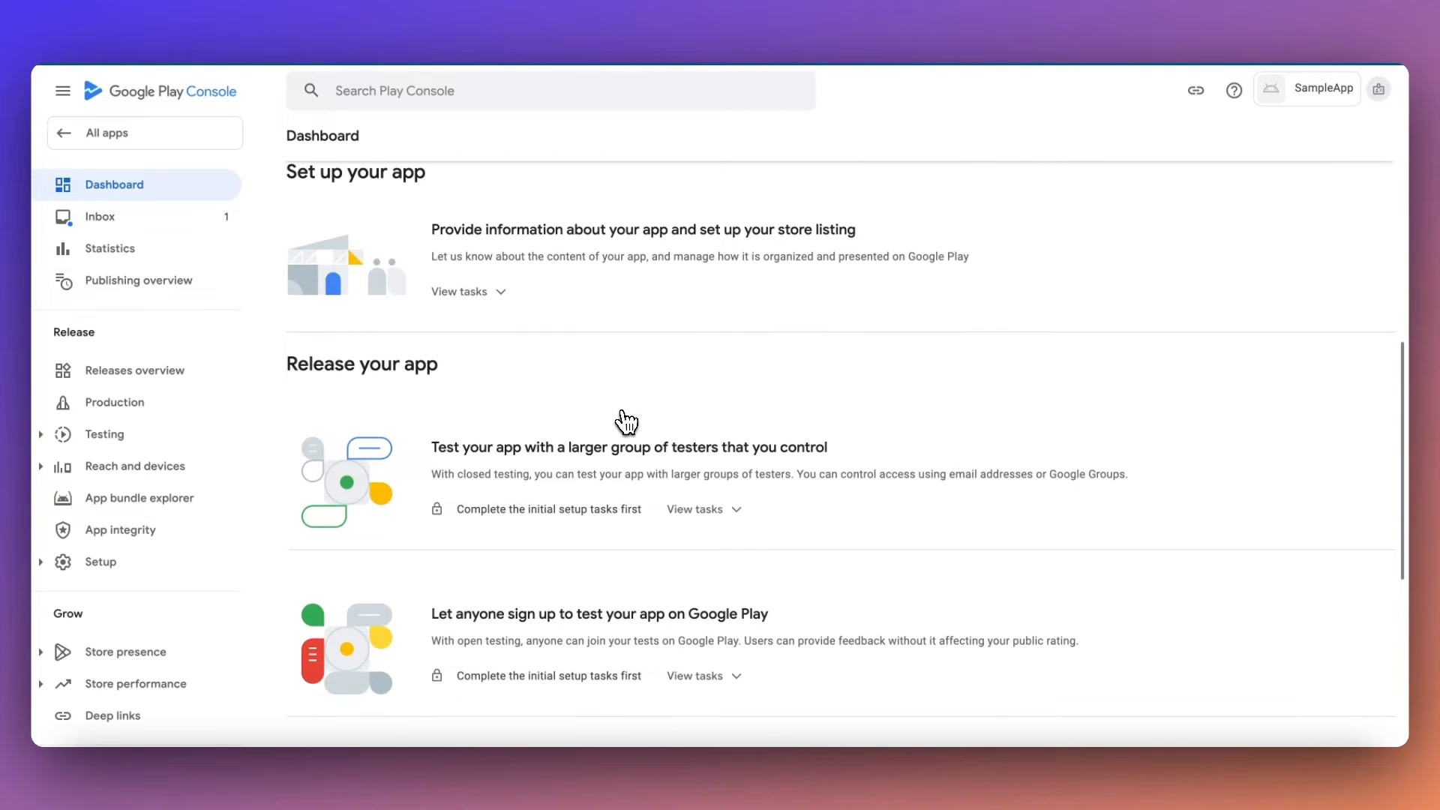
# Expand the Dashboard's app setup tasks and review the release publishing tasks.
pyautogui.click(459, 291)
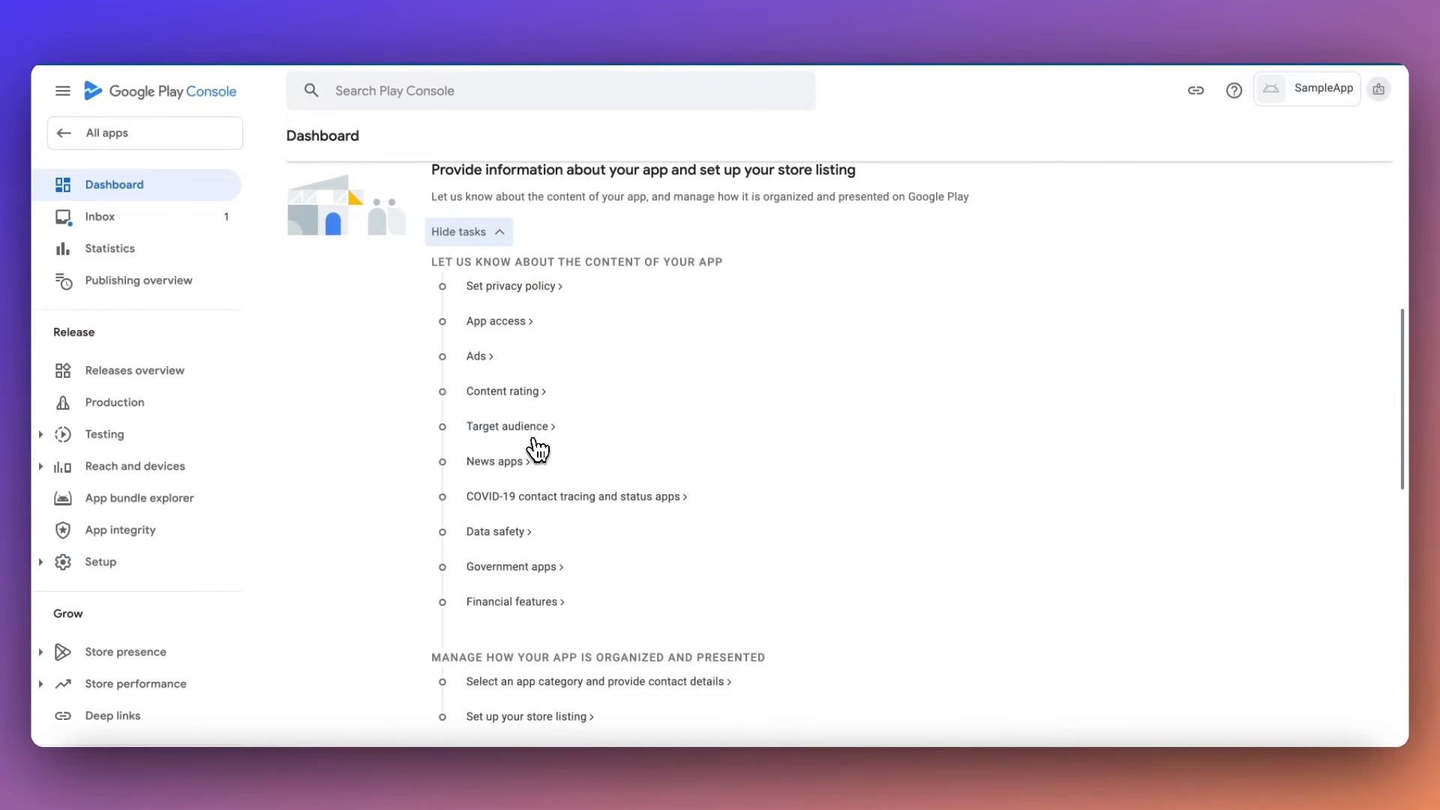
pyautogui.scroll(-3)
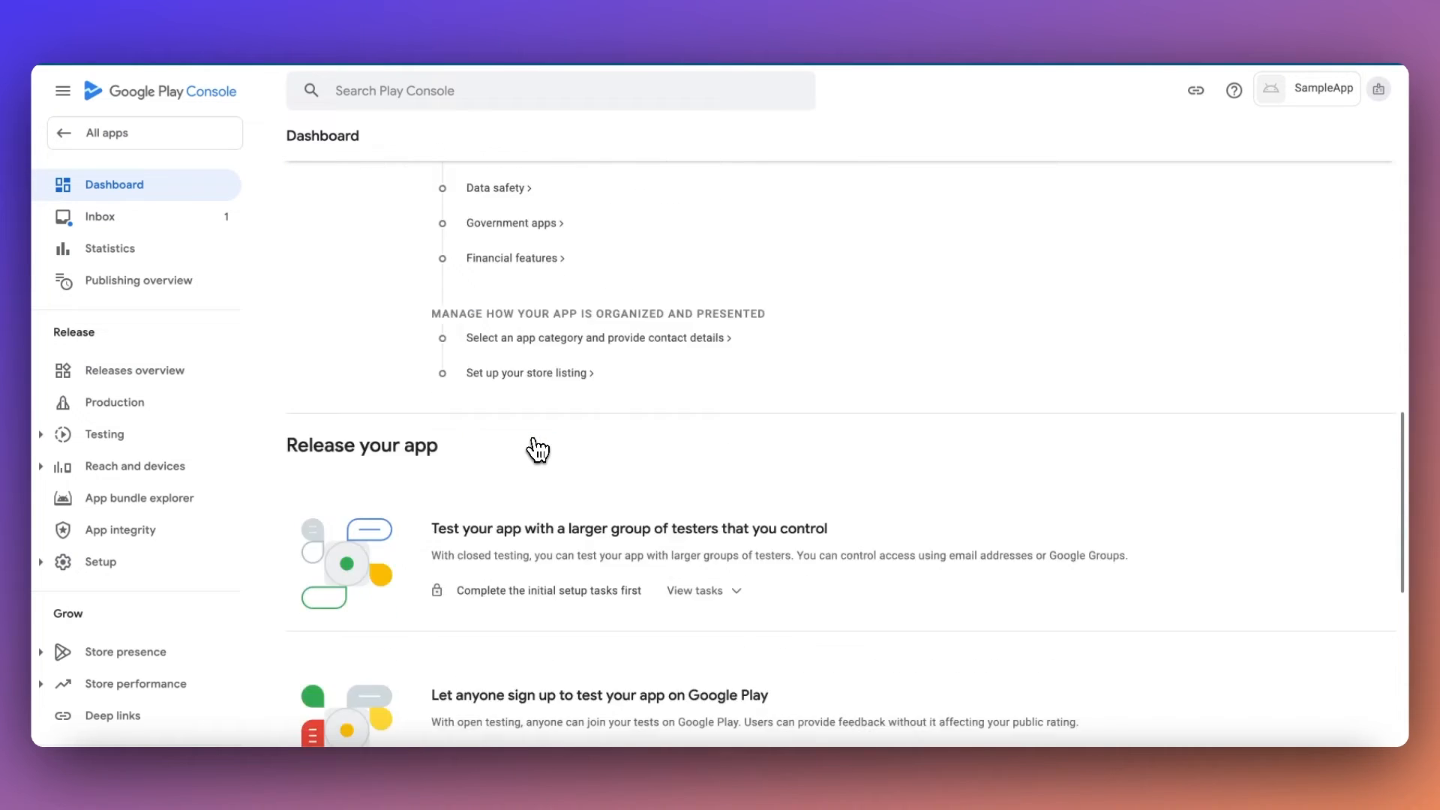
pyautogui.scroll(-3)
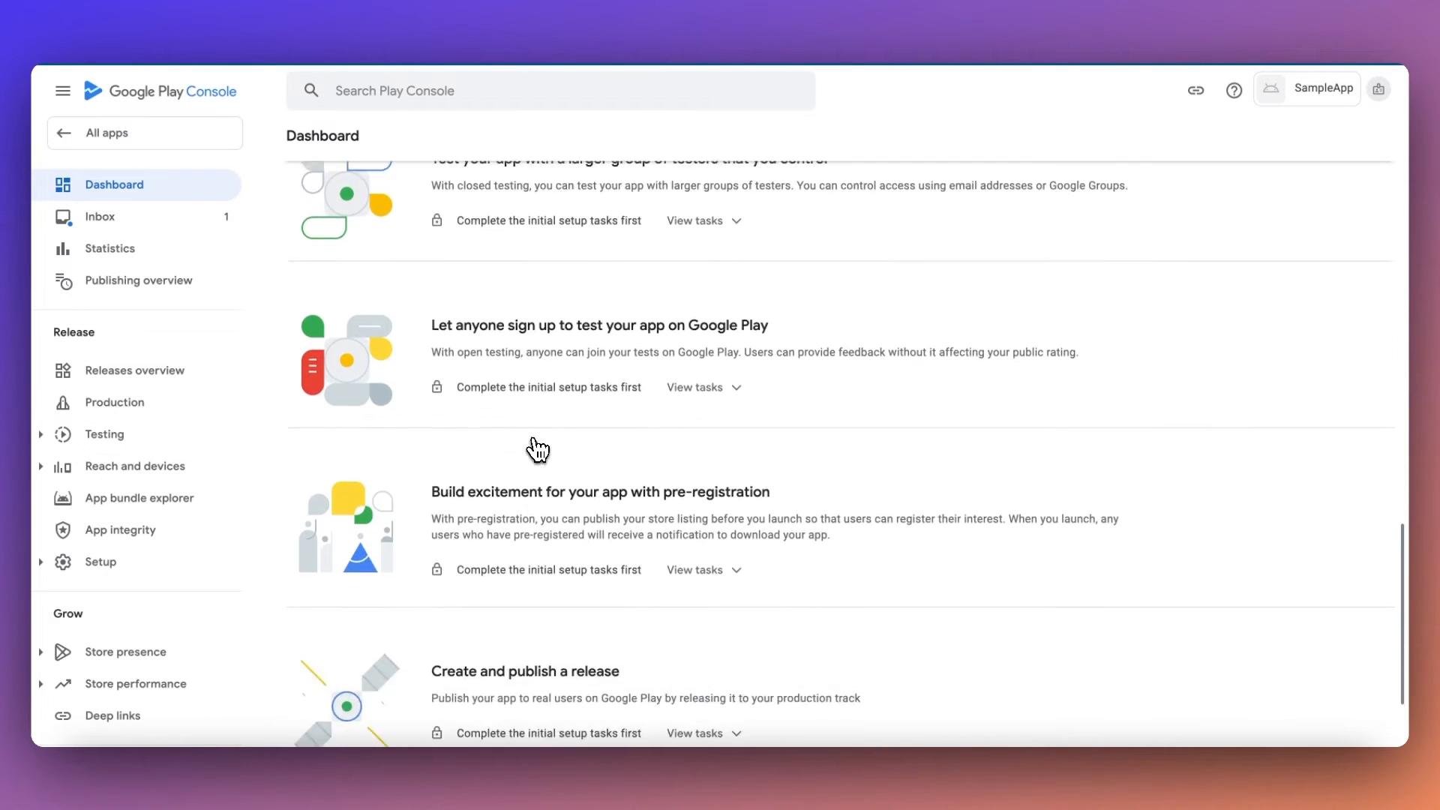
pyautogui.scroll(-3)
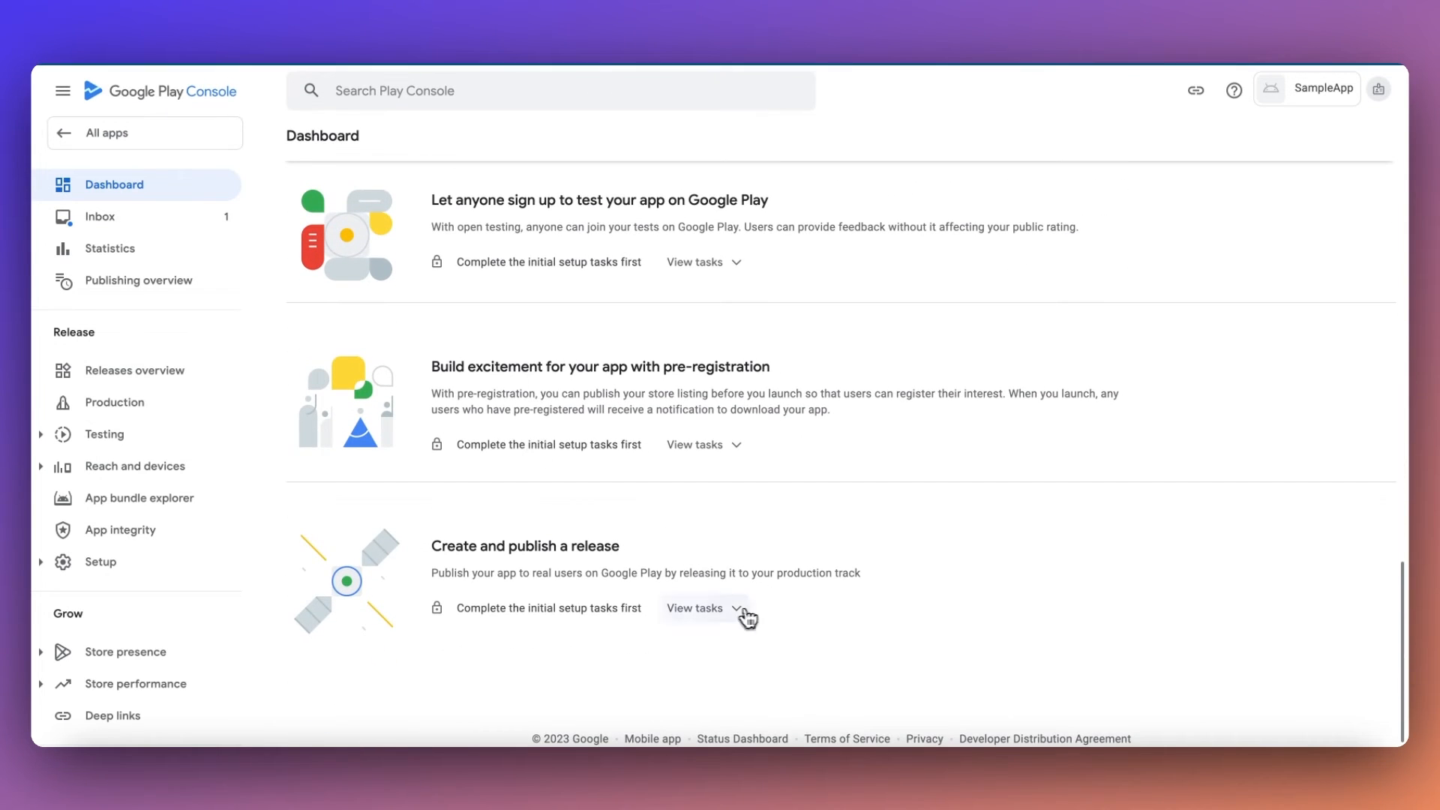
pyautogui.click(700, 607)
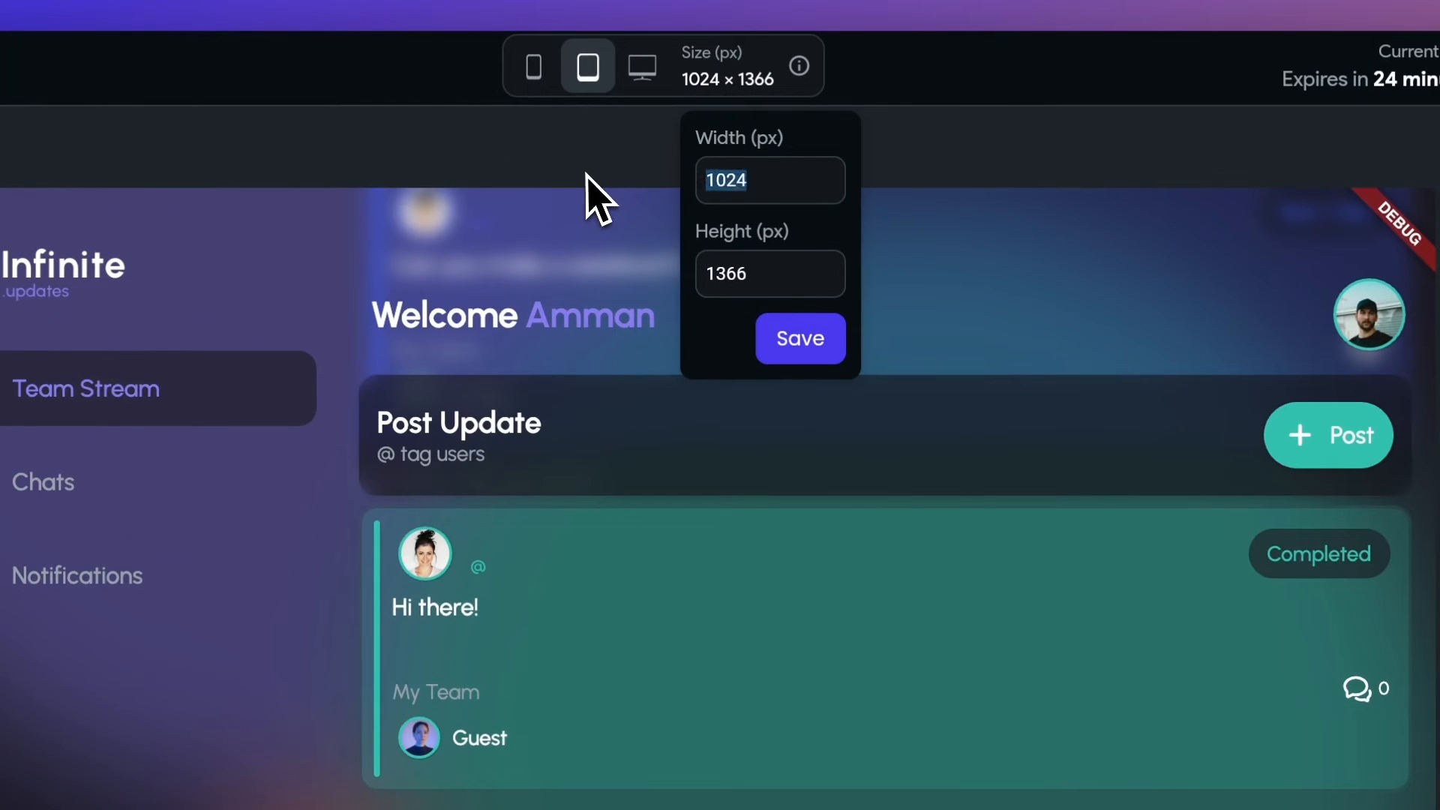
# Switch the Test mode preview to the 414 × 896 phone preset and scroll it.
pyautogui.click(541, 66)
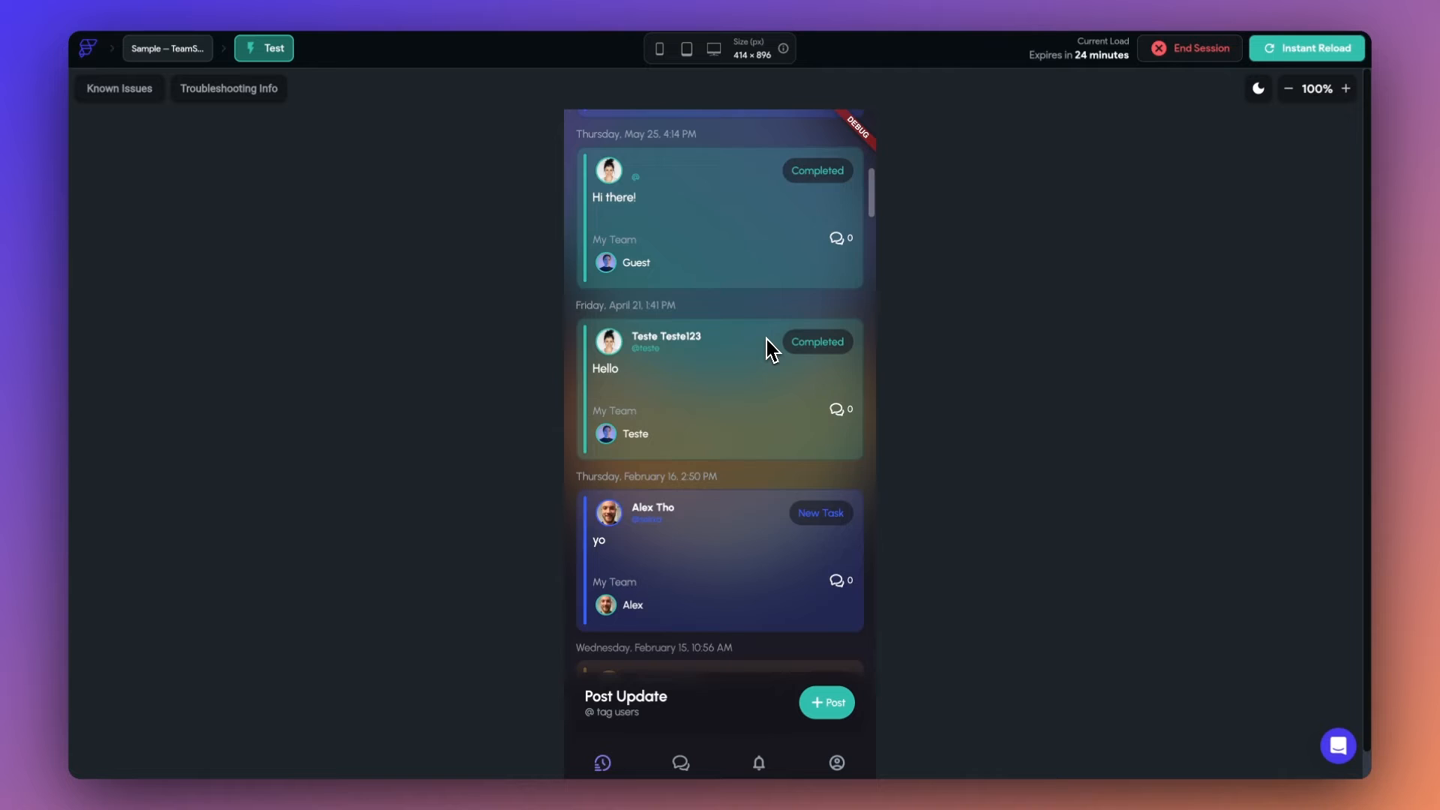
pyautogui.scroll(-3)
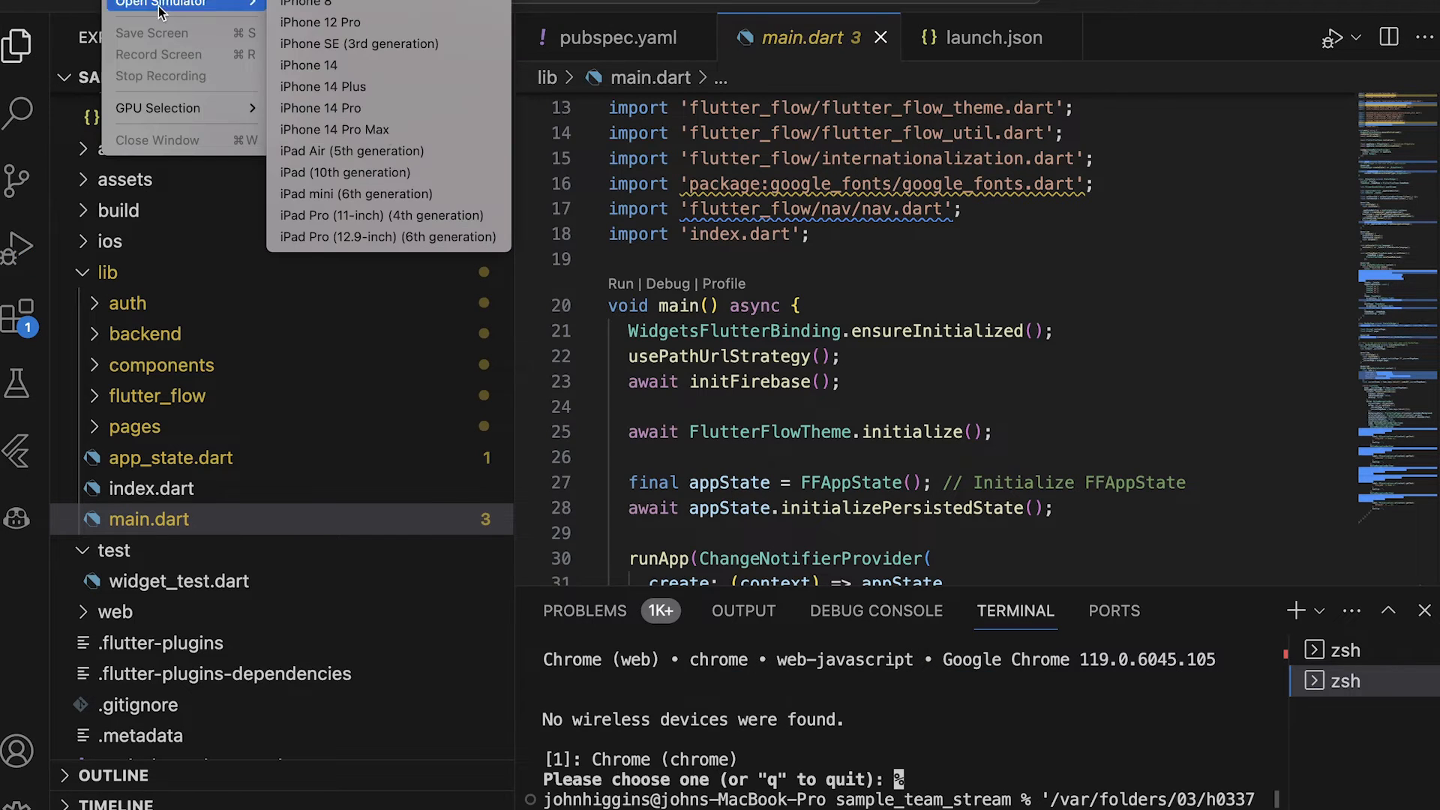
# Choose an iPhone or iPad simulator model for flutter run.
pyautogui.click(320, 65)
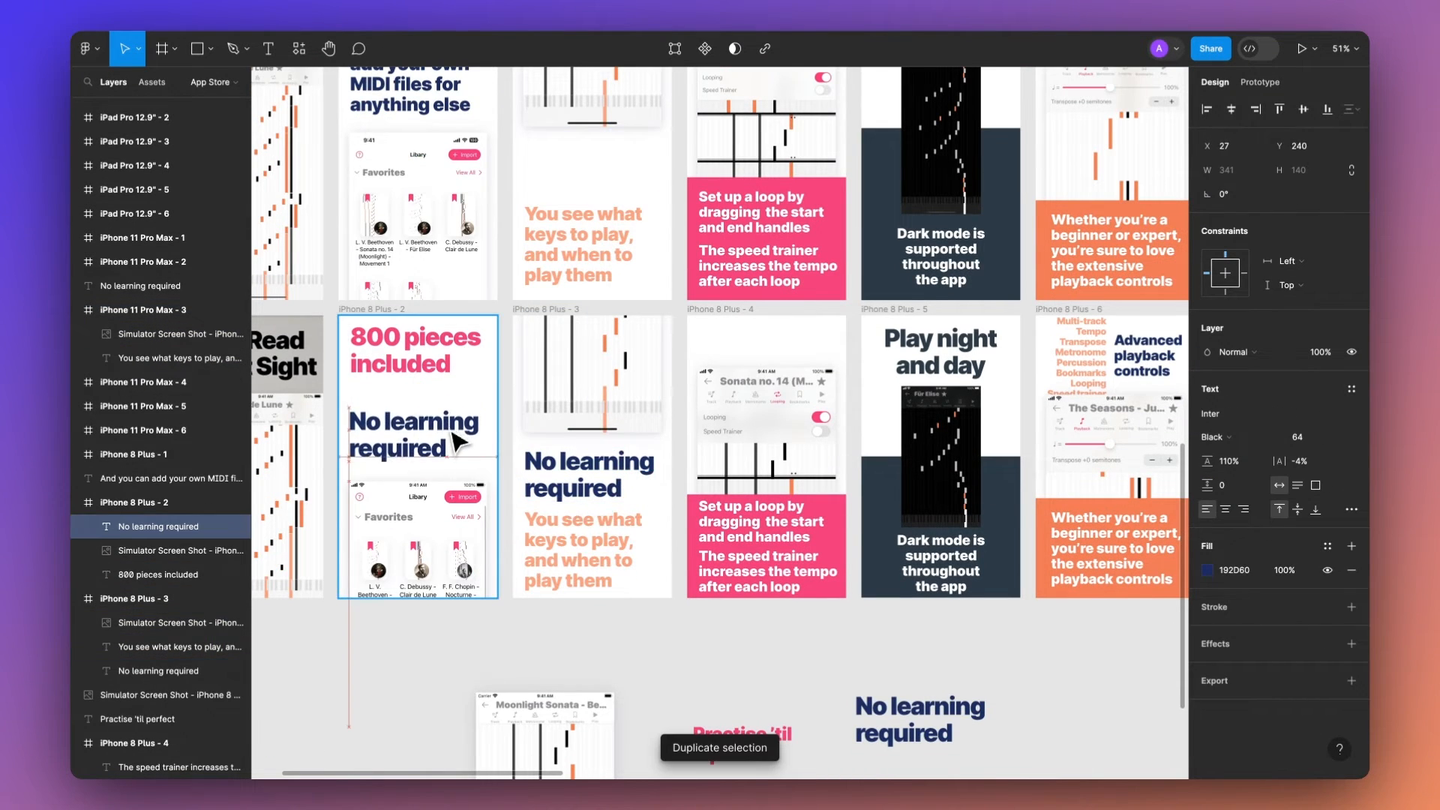
# Scroll the Figma canvas to view the captioned iPhone and iPad screenshot frames.
pyautogui.scroll(-3)
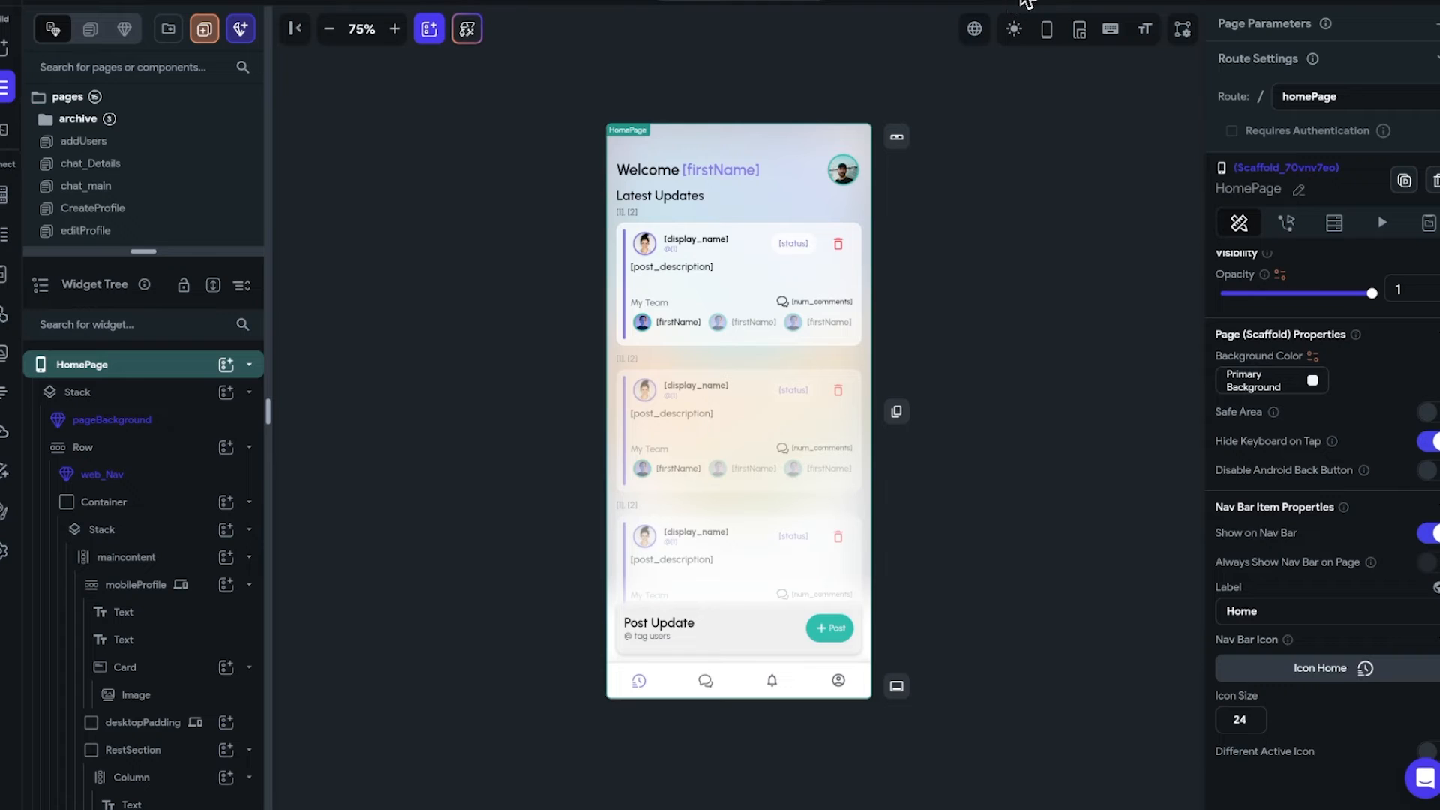
pyautogui.moveTo(1396, 4)
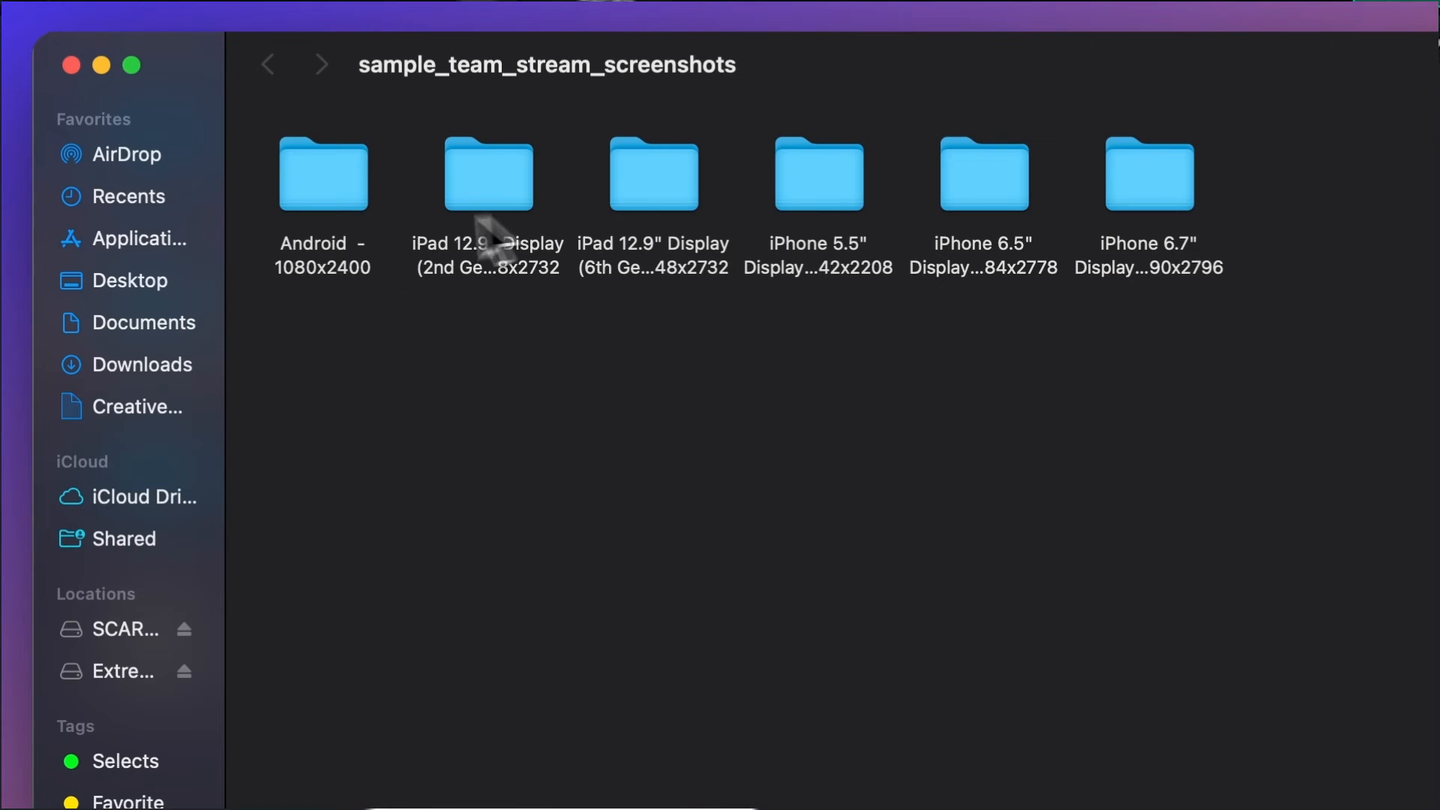
pyautogui.click(817, 175)
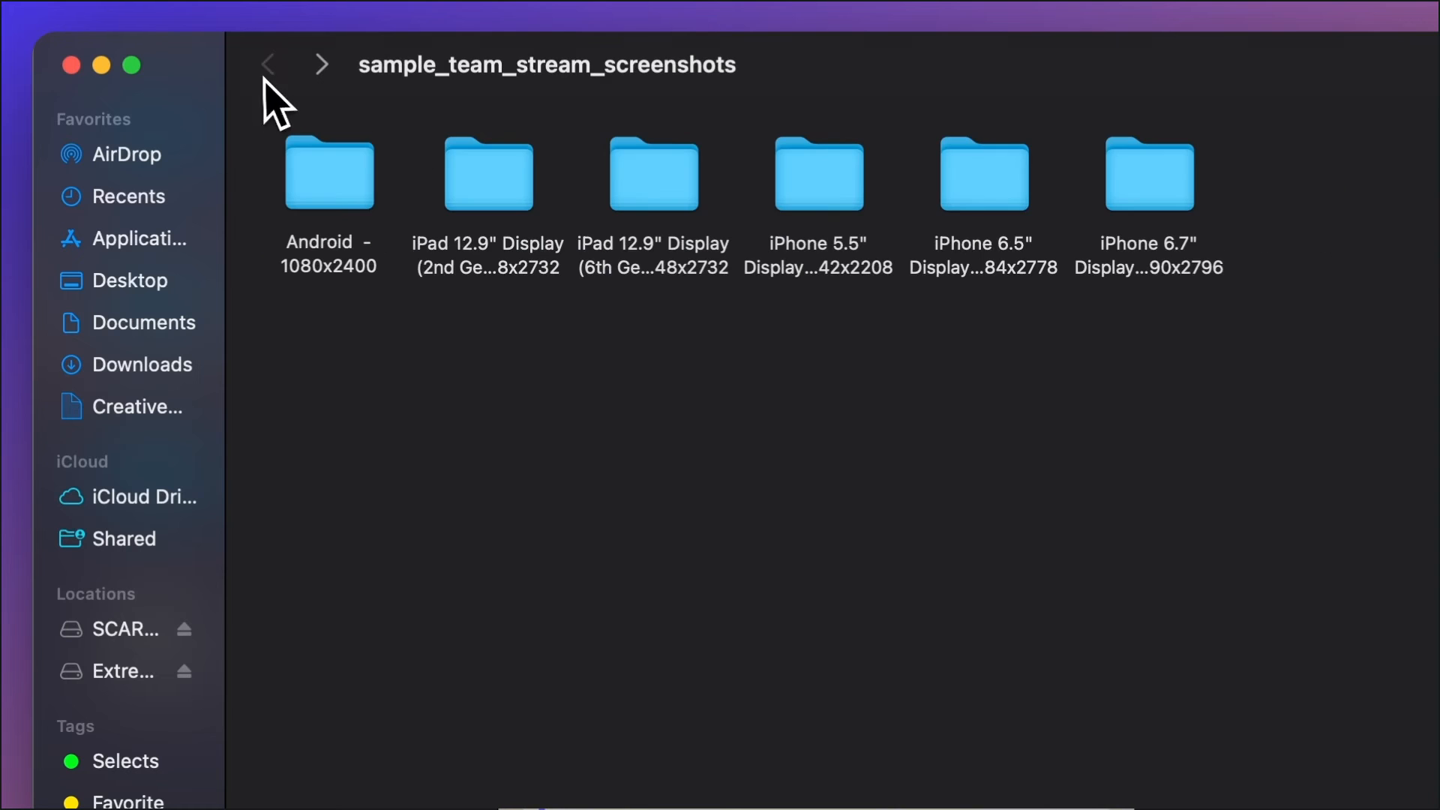
pyautogui.click(1148, 173)
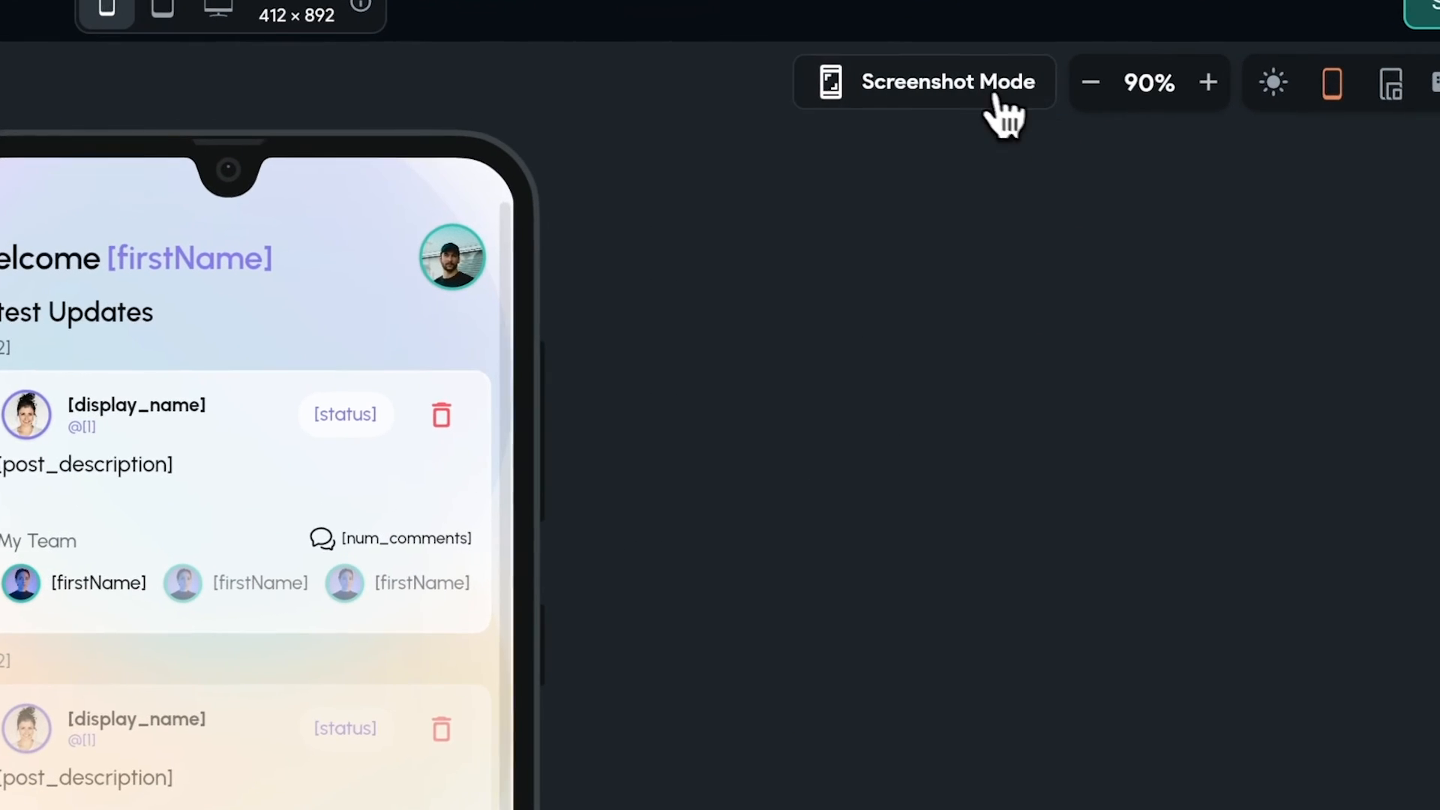
# In Screenshot Mode, set the welcome name to Amman and post author to John.
pyautogui.click(922, 82)
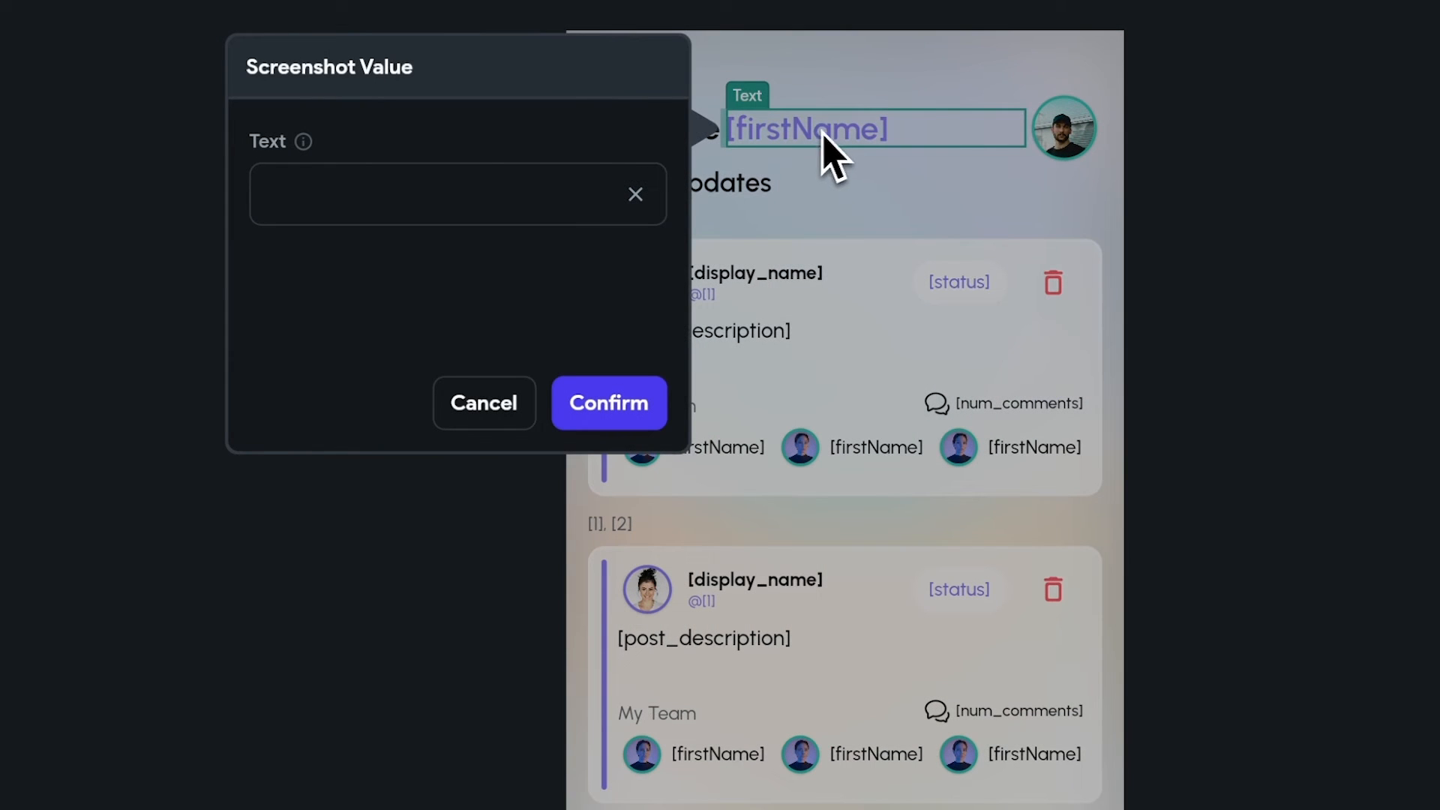
pyautogui.write('Amman')
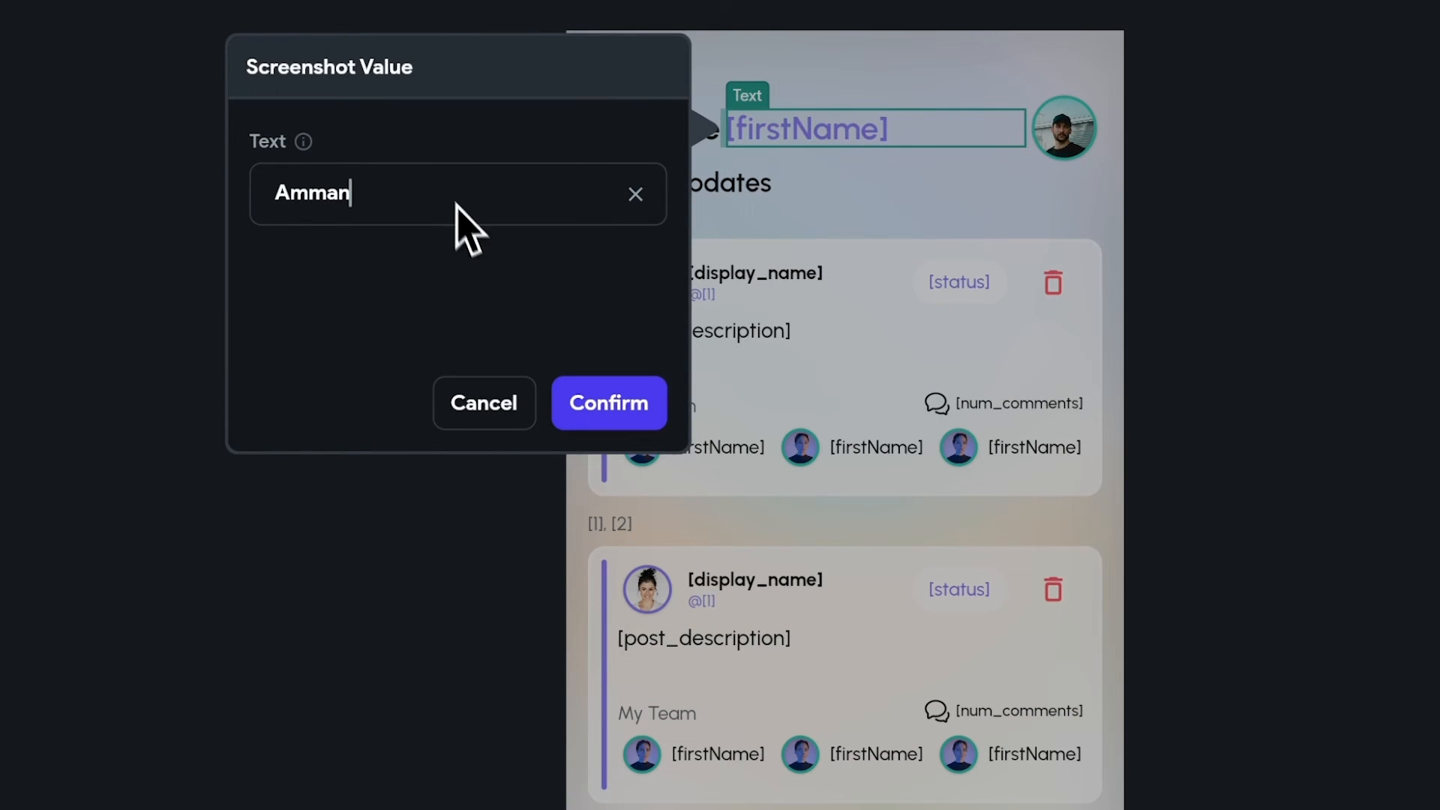
pyautogui.click(609, 402)
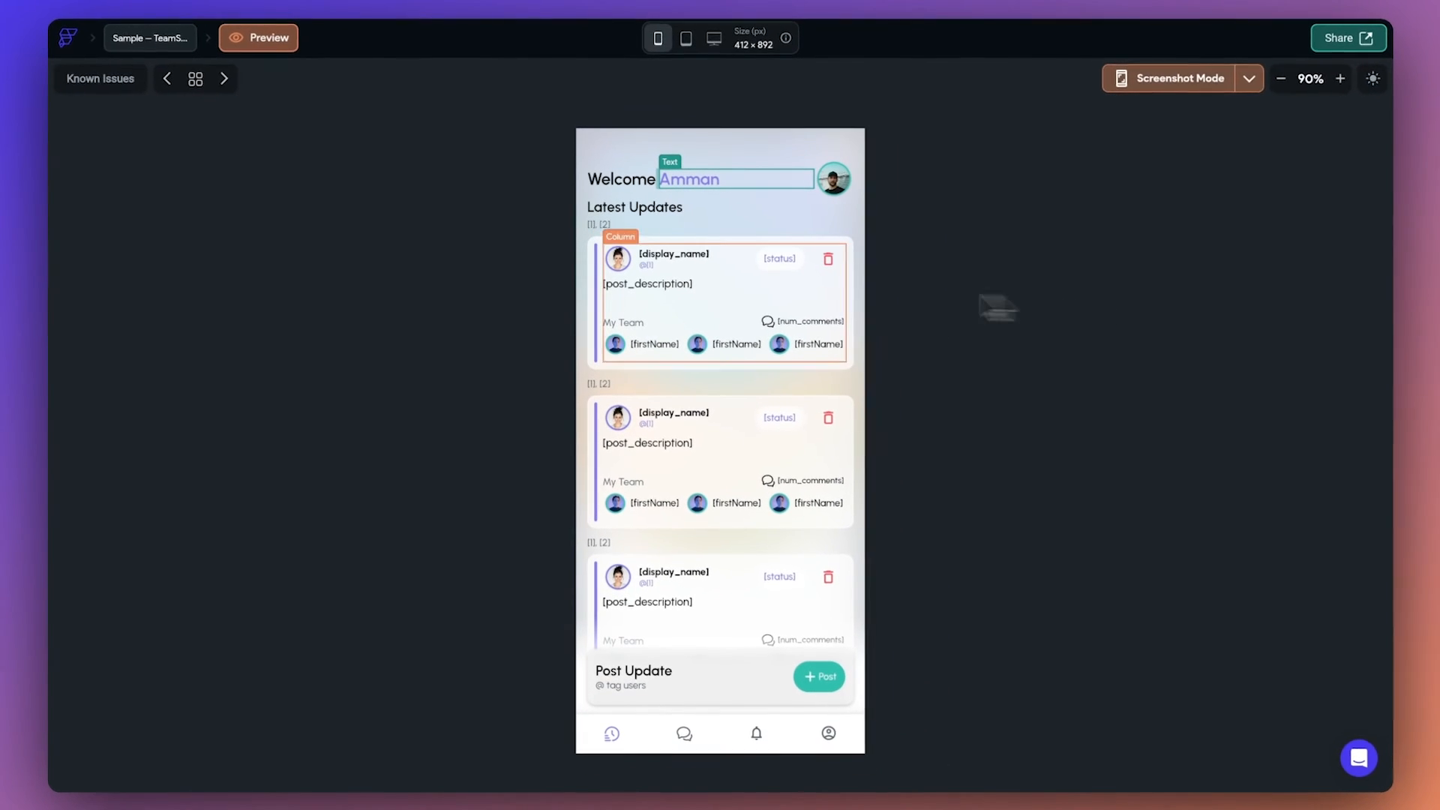
pyautogui.click(675, 254)
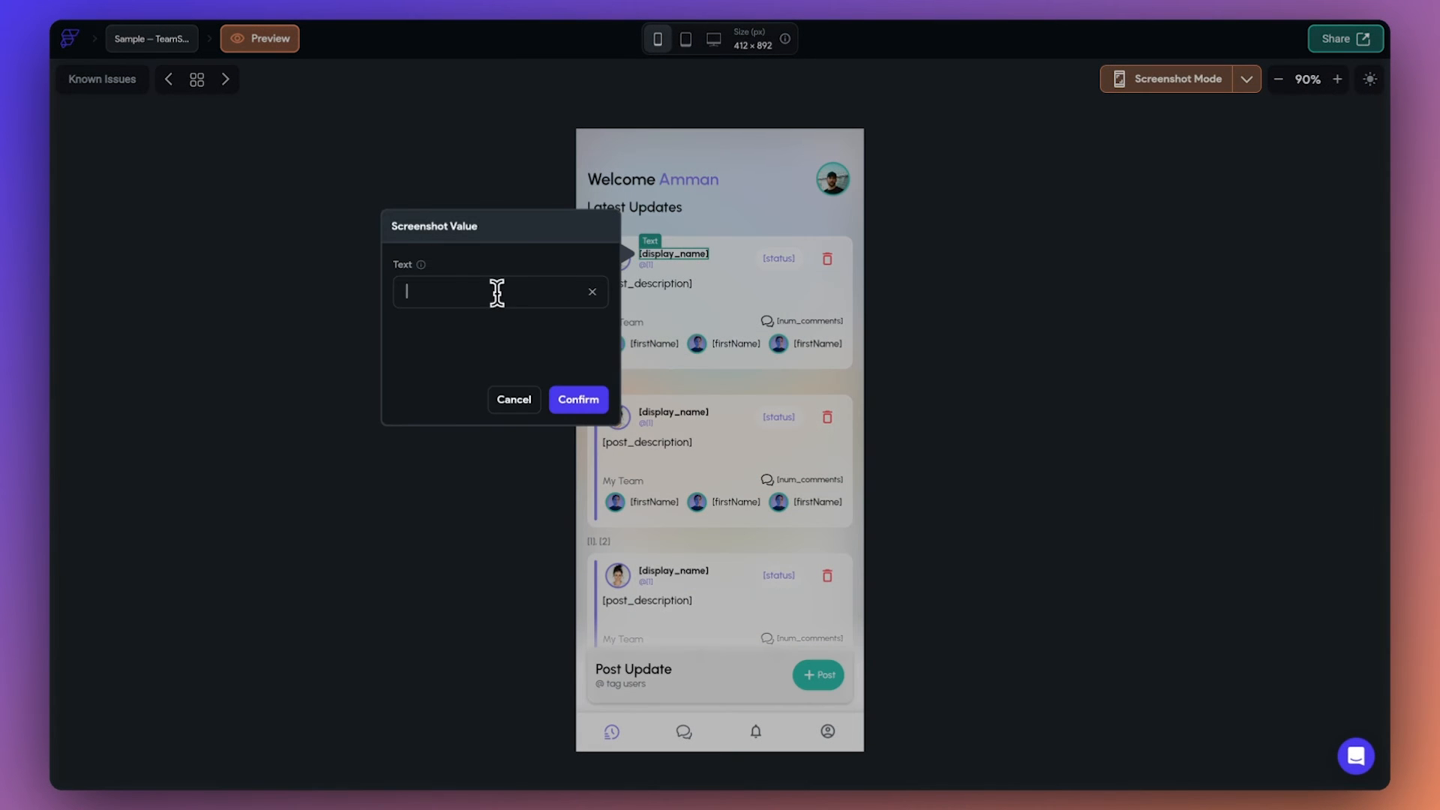
pyautogui.write('John')
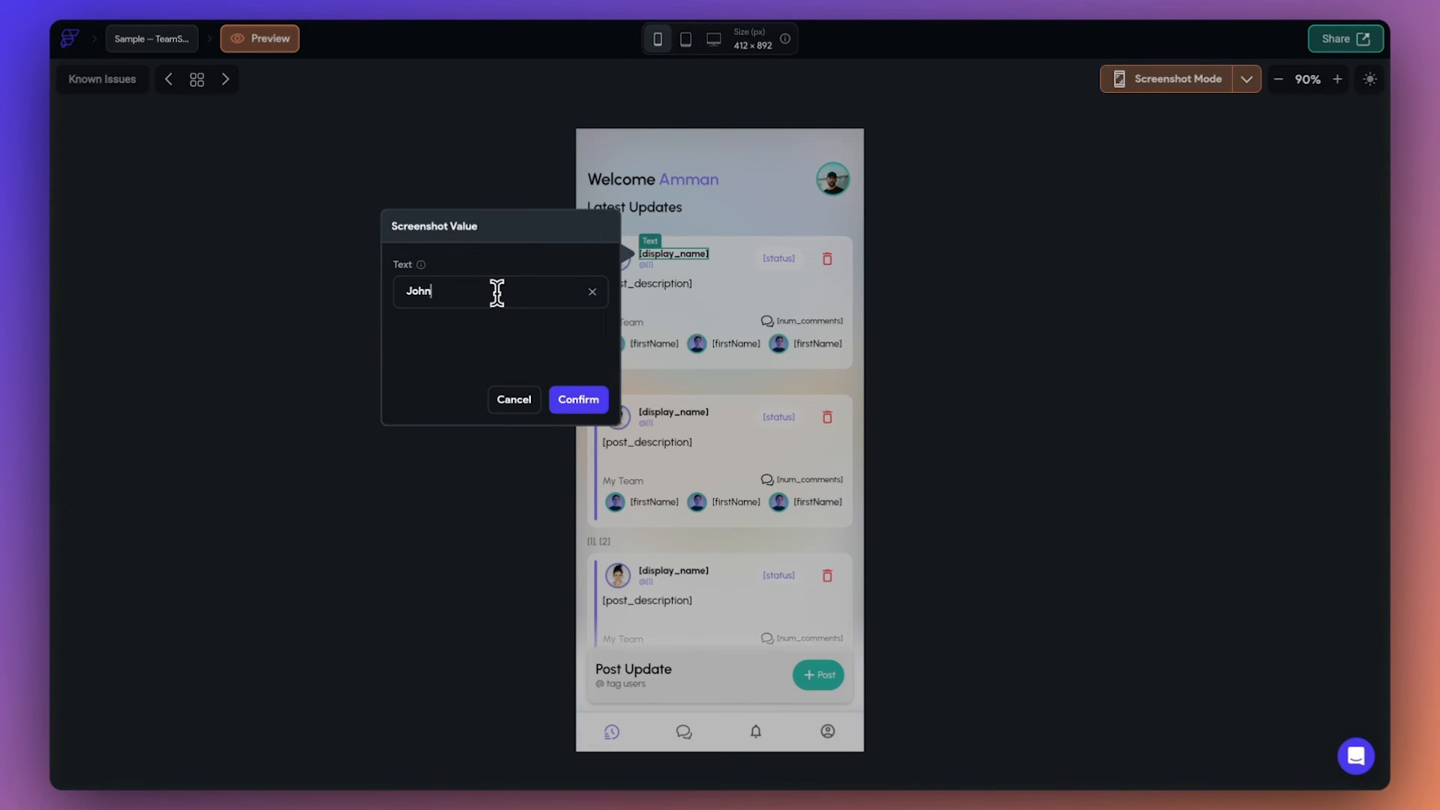
pyautogui.click(578, 398)
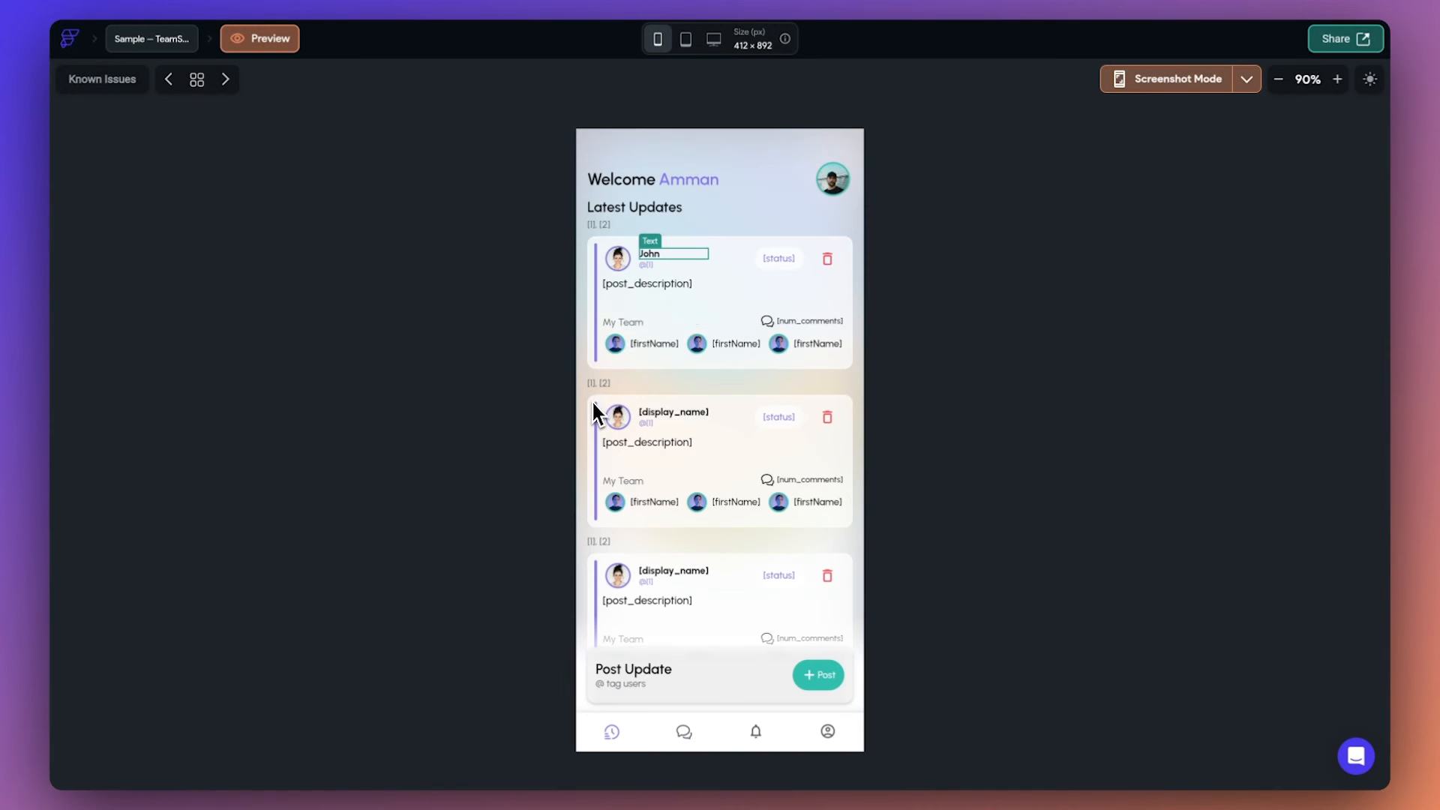
# Set the author avatar's screenshot image by searching Unsplash for 'person'.
pyautogui.click(617, 258)
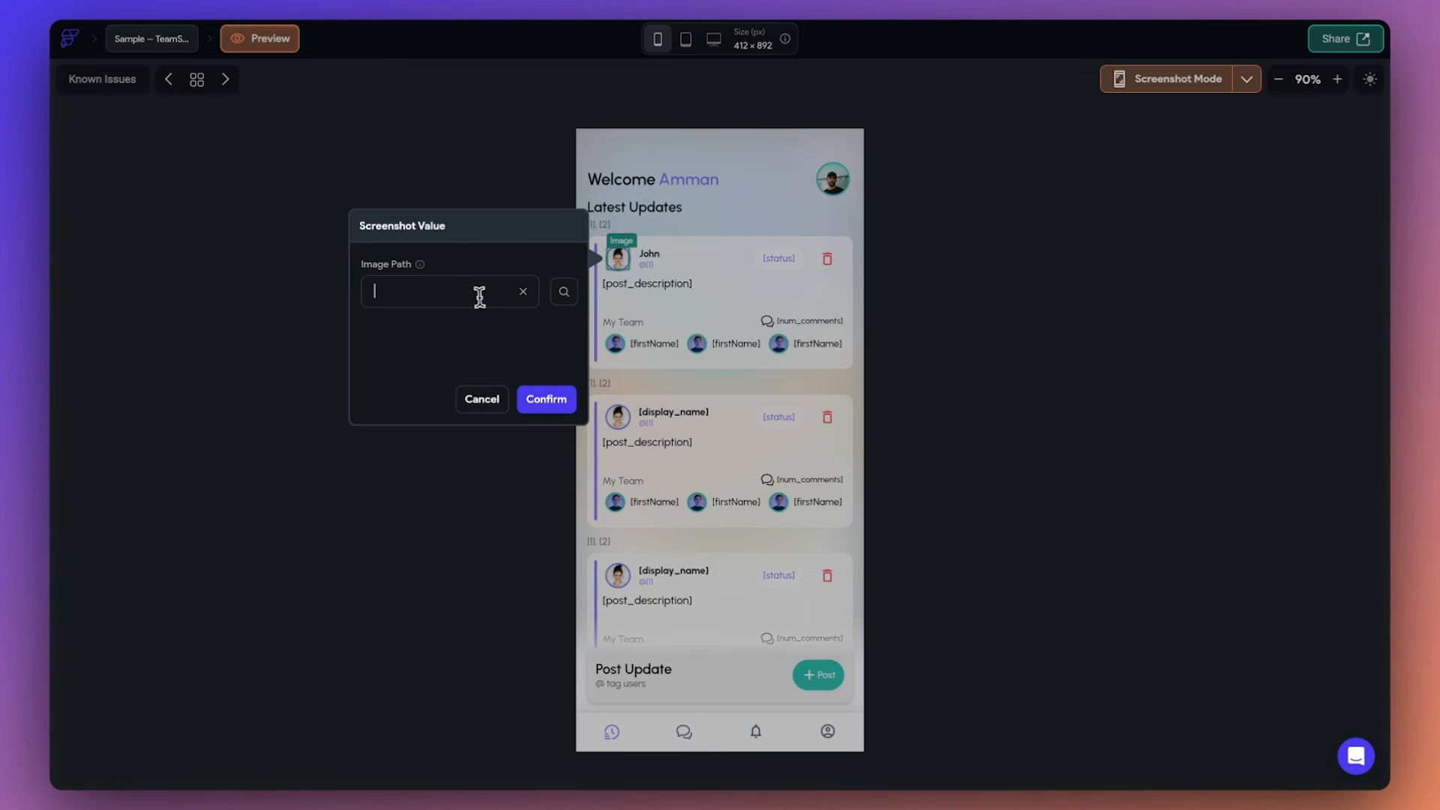
pyautogui.click(564, 291)
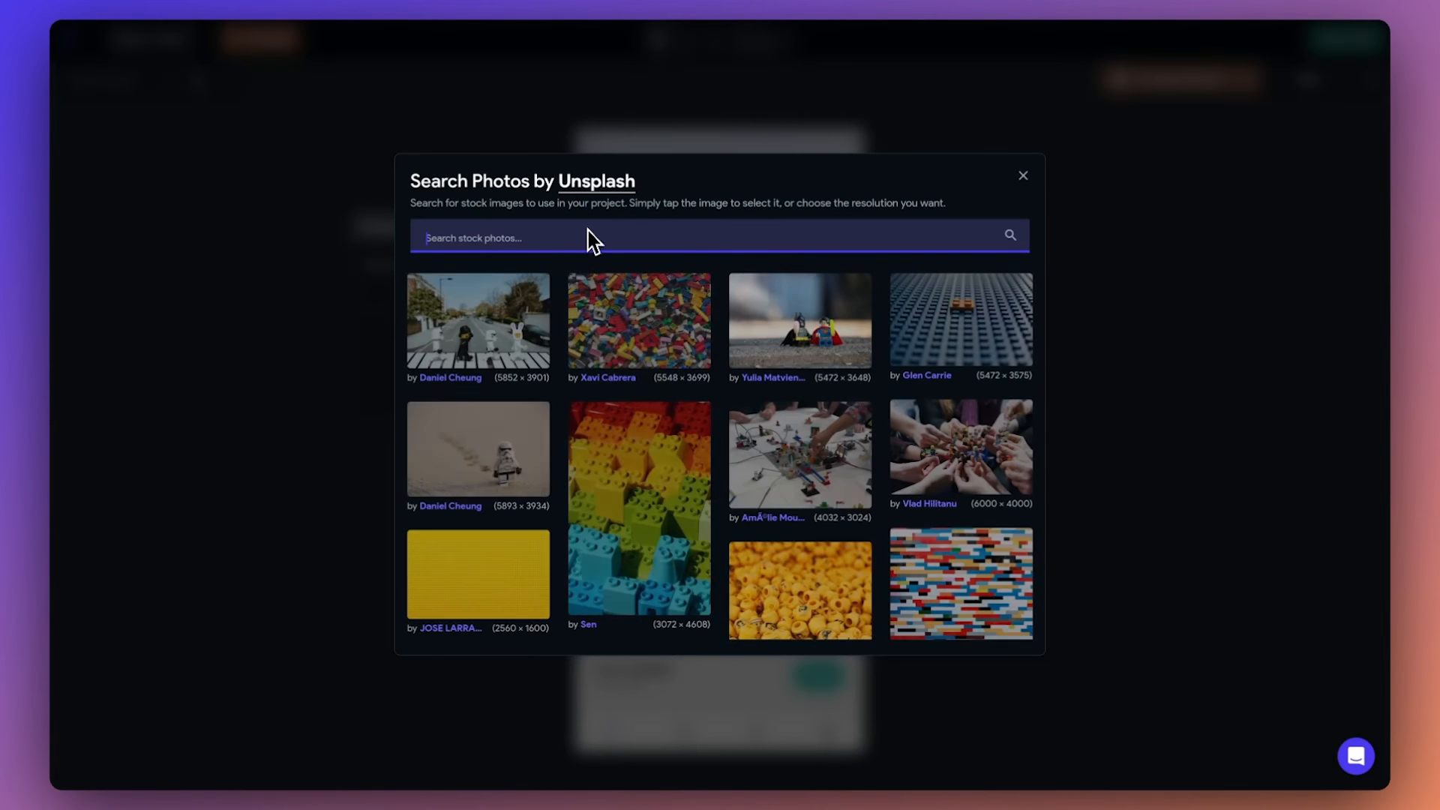
pyautogui.write('person')
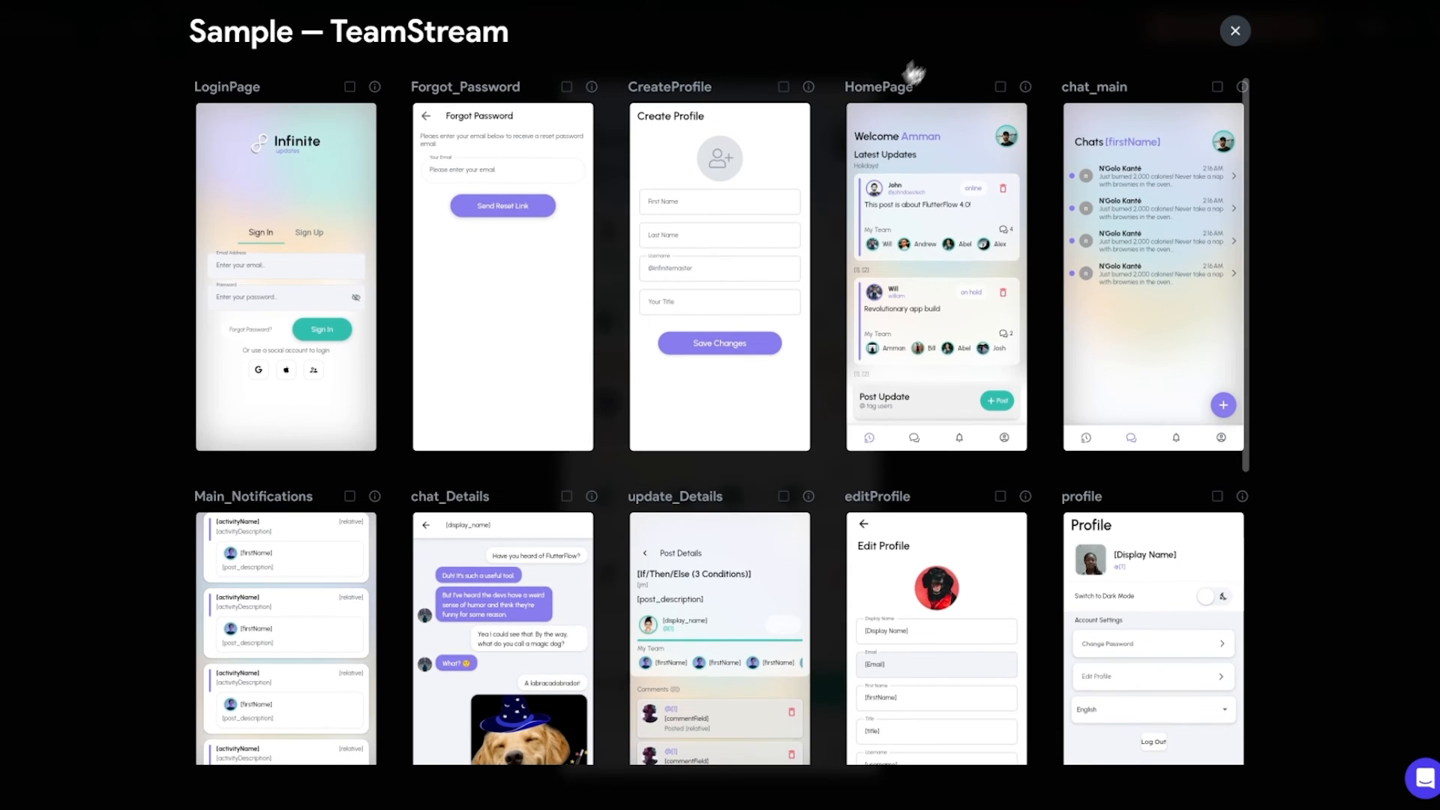
# Select the HomePage, chat_main and CreateProfile pages for screenshot capture.
pyautogui.click(999, 86)
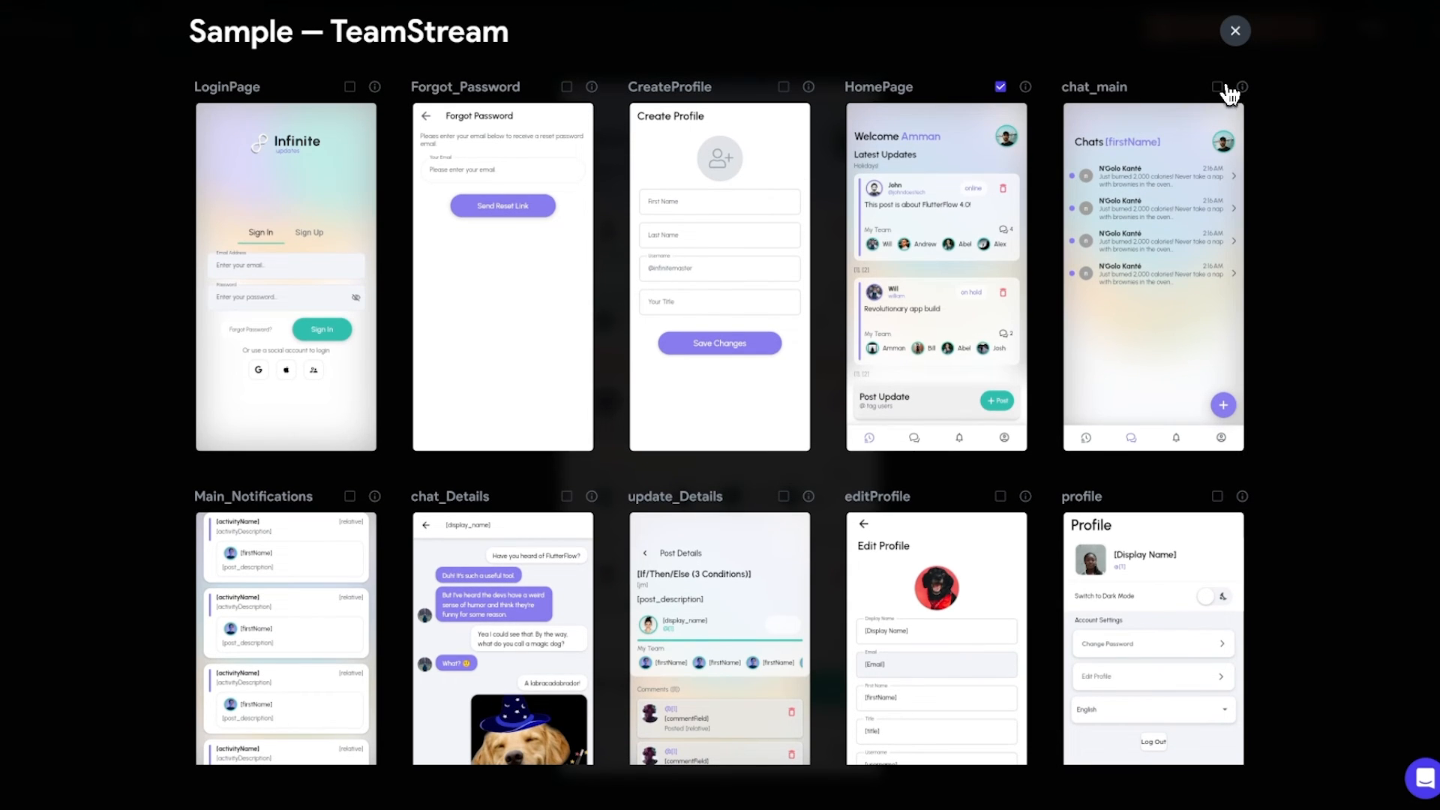
pyautogui.click(1215, 86)
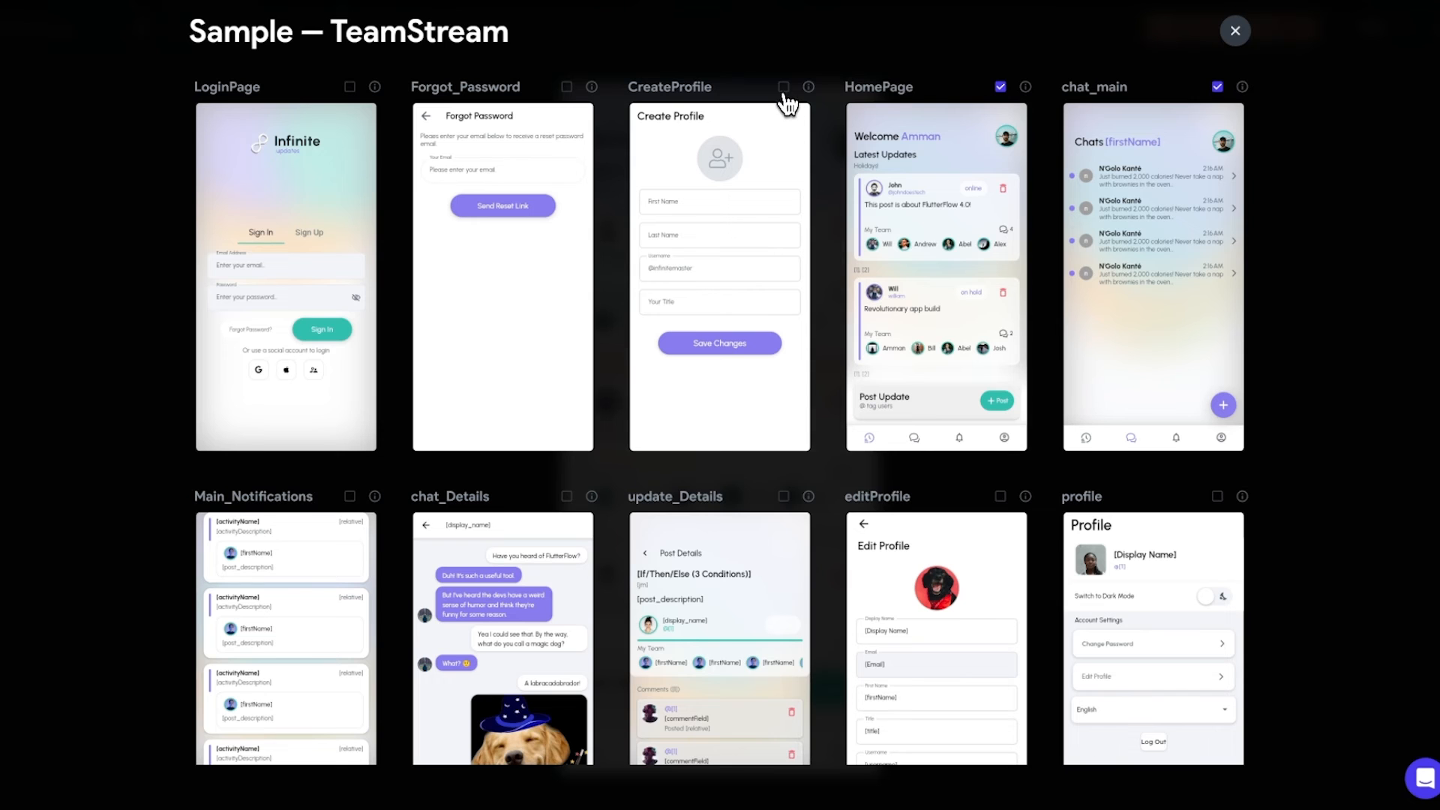
pyautogui.click(783, 86)
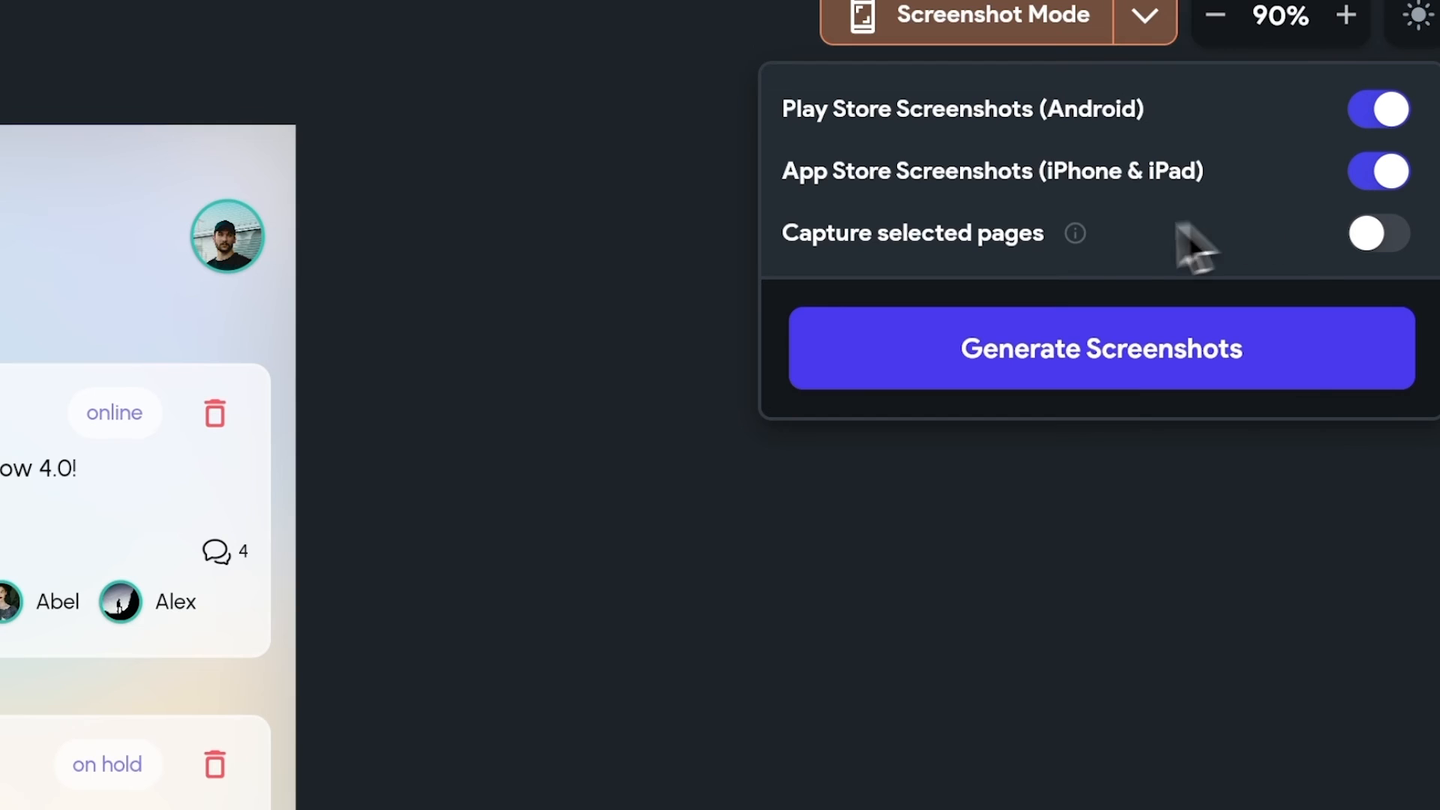
pyautogui.moveTo(1074, 233)
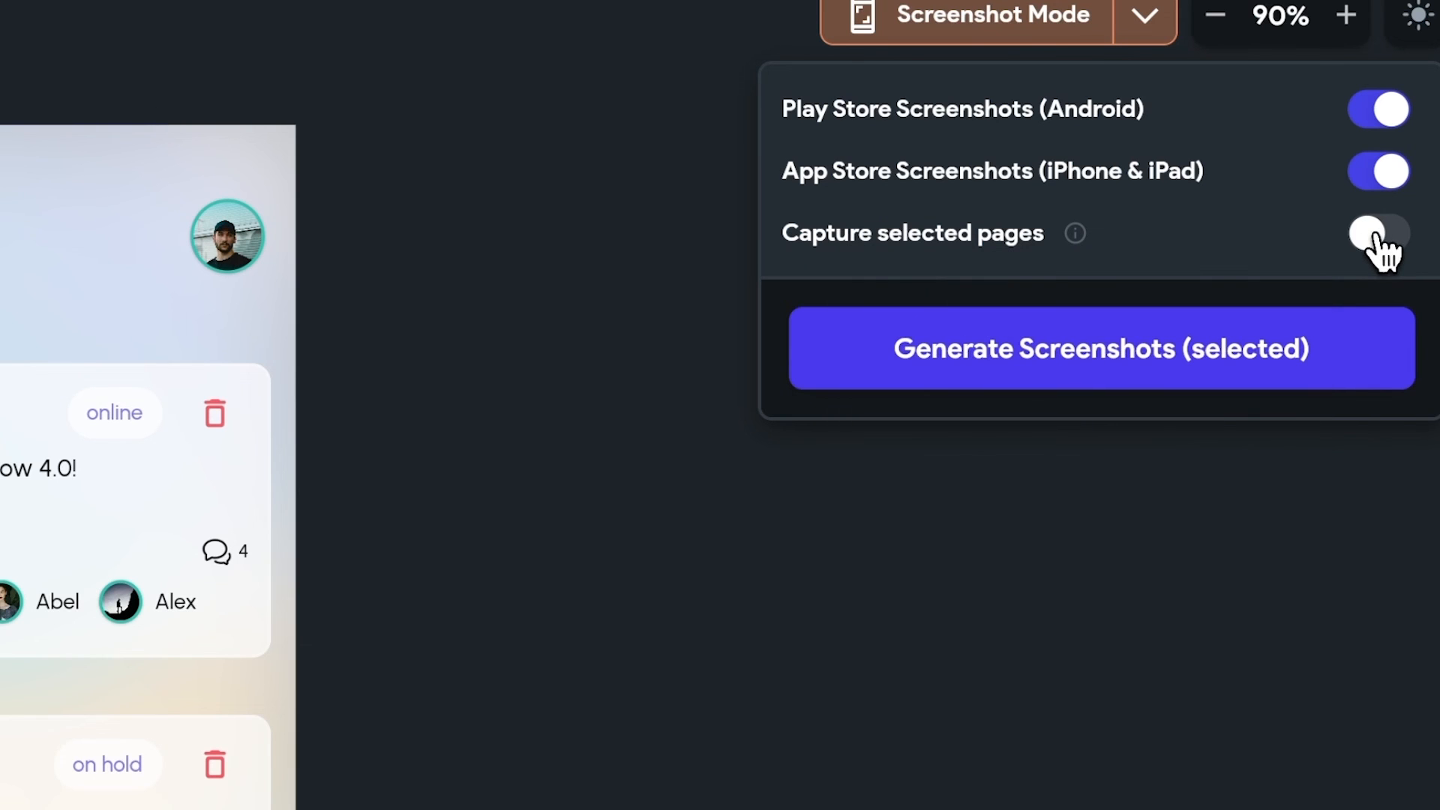
# Generate screenshots for only the selected pages and download them.
pyautogui.click(1377, 233)
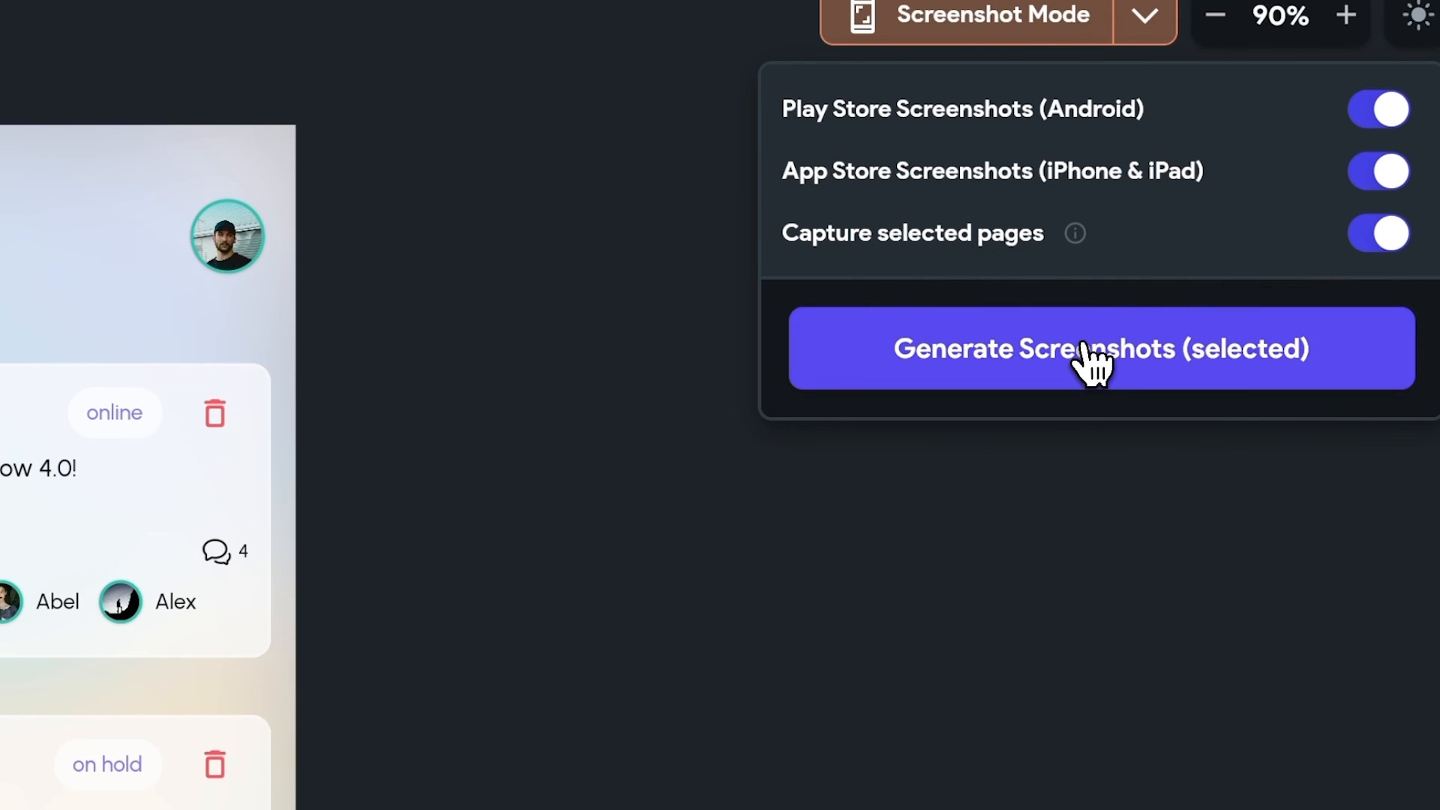
pyautogui.click(1098, 349)
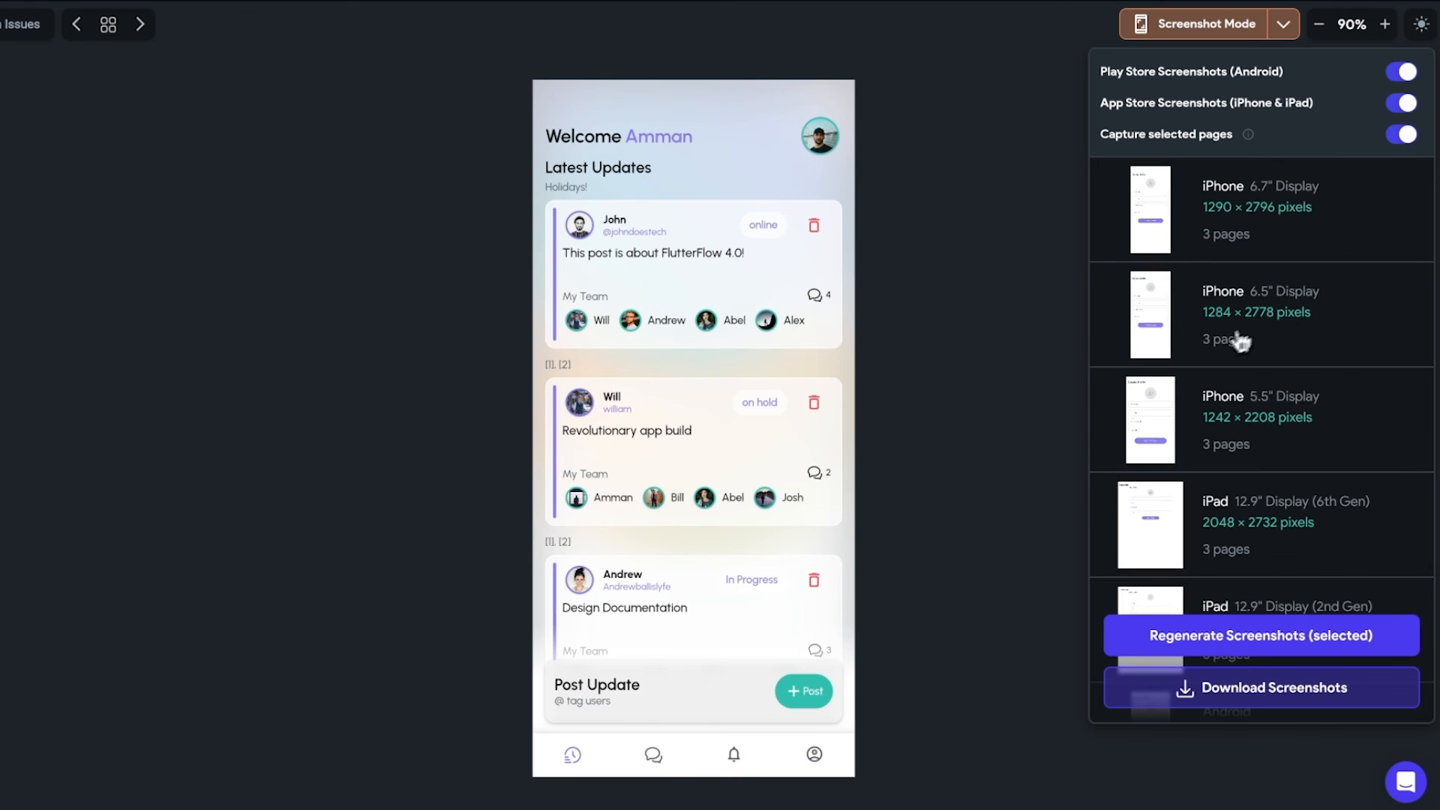
pyautogui.click(1273, 687)
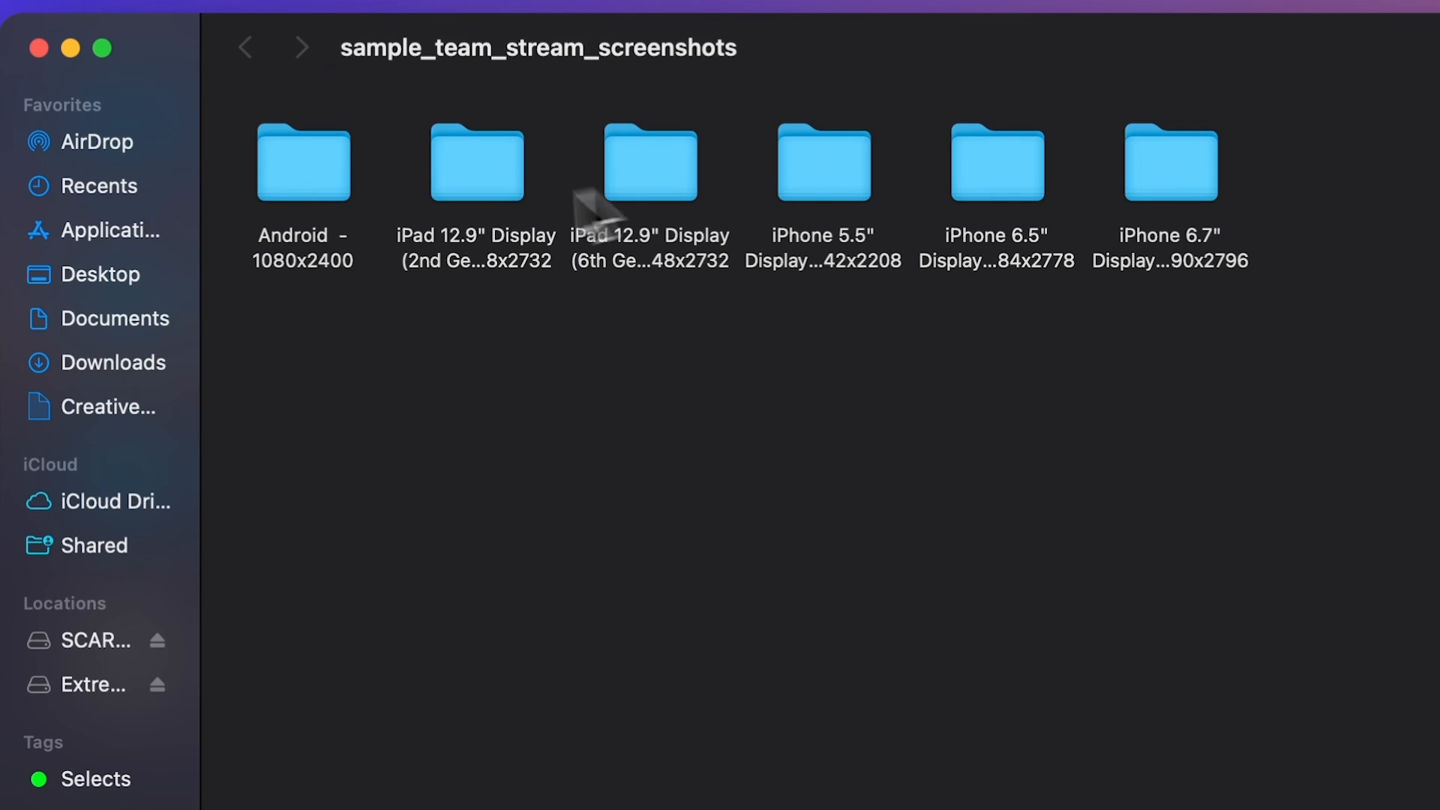
# Open the sample_team_stream_screenshots folder and select the iPhone 6.7" Display subfolder.
pyautogui.click(650, 163)
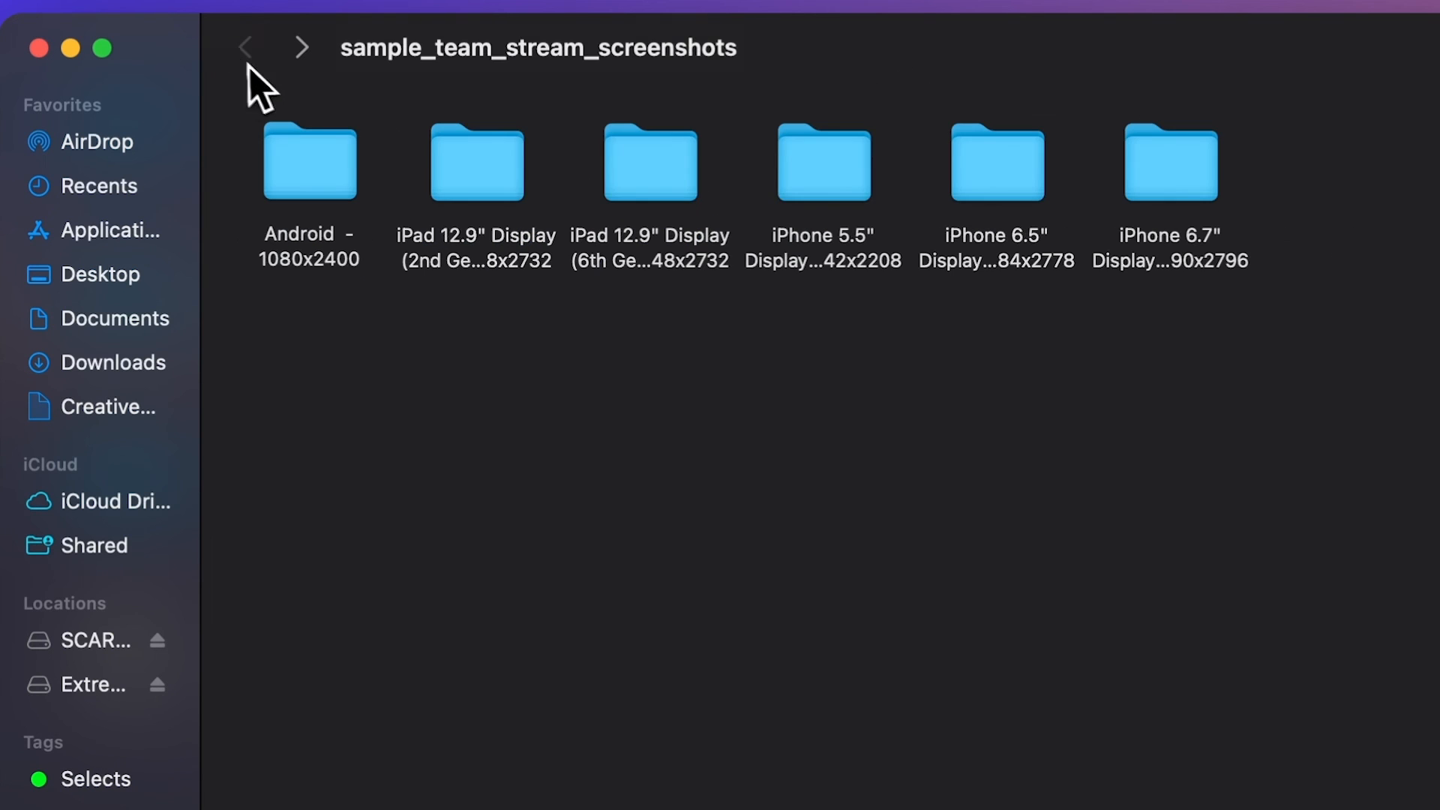
pyautogui.click(1170, 163)
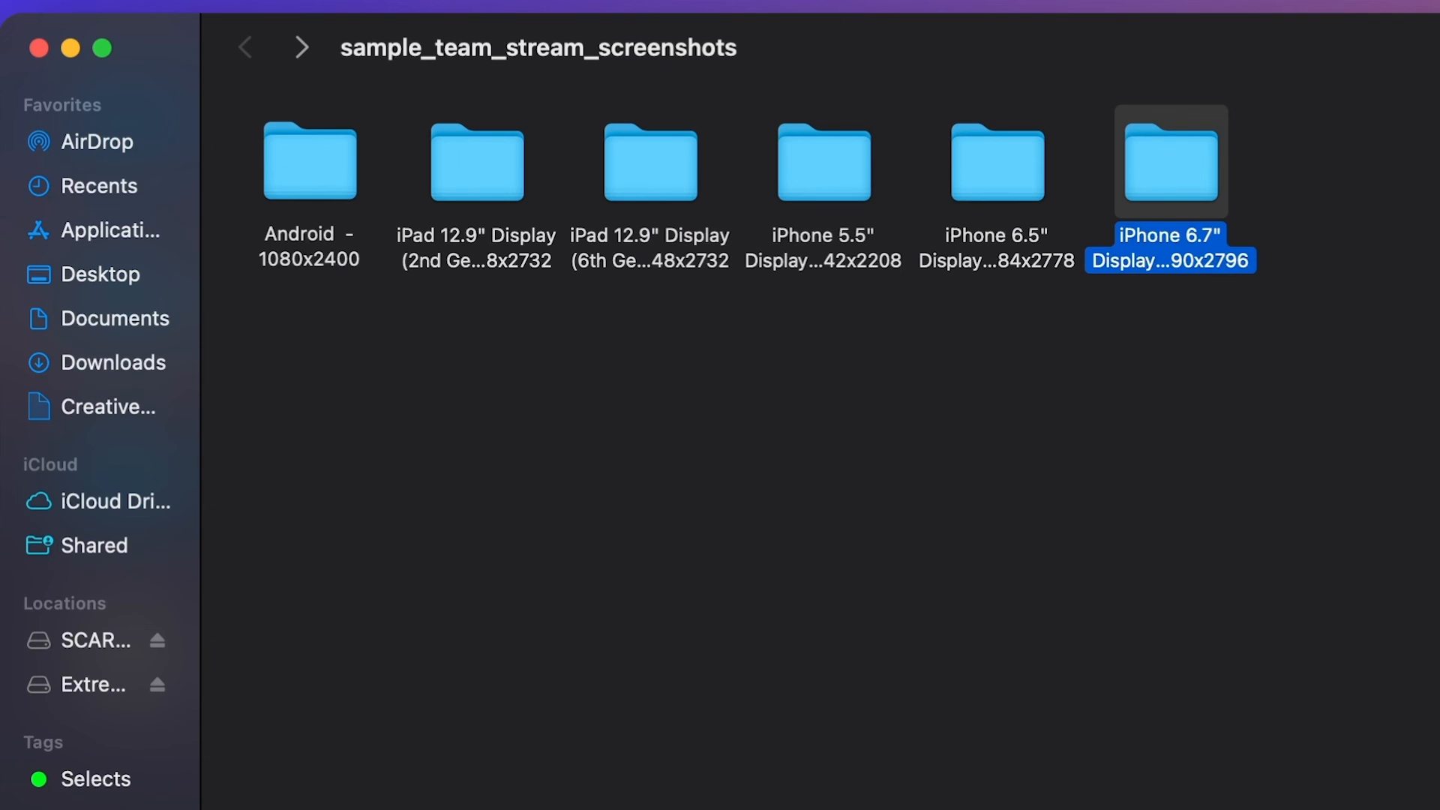